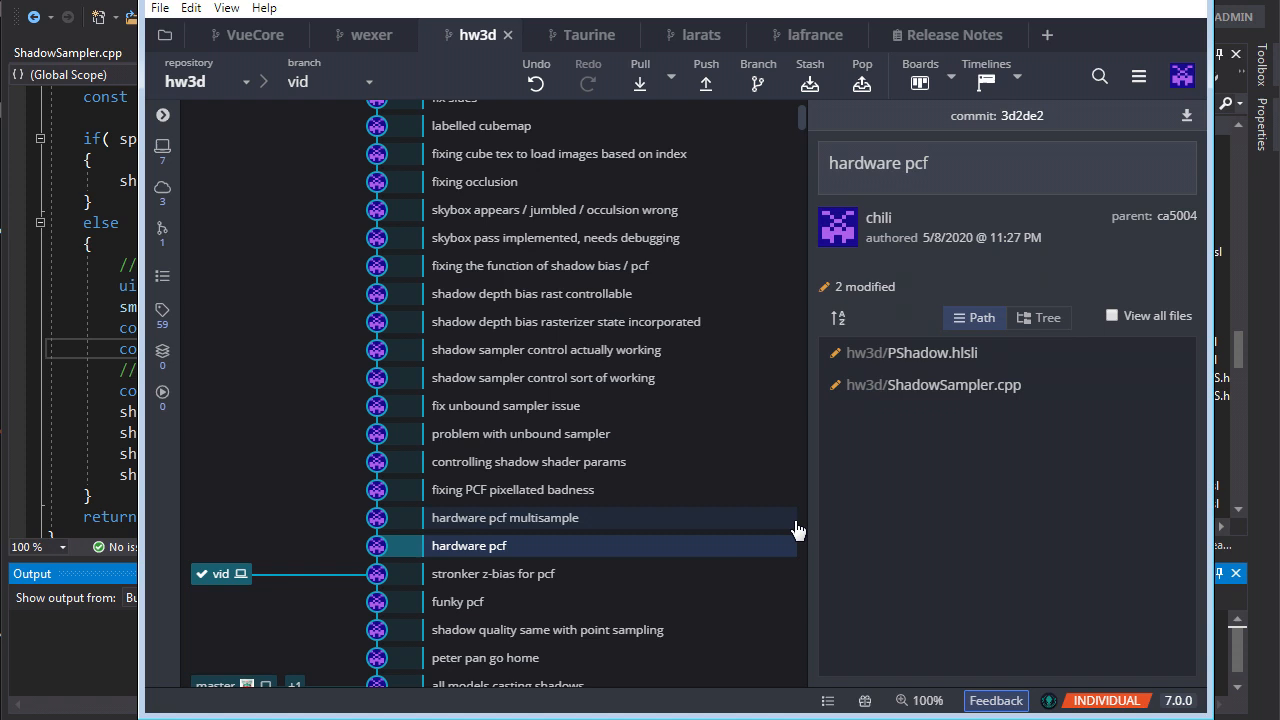
- View the hardware pcf commit's diffs for ShadowSampler.cpp and PShadow.hlsli
left_click(935, 384)
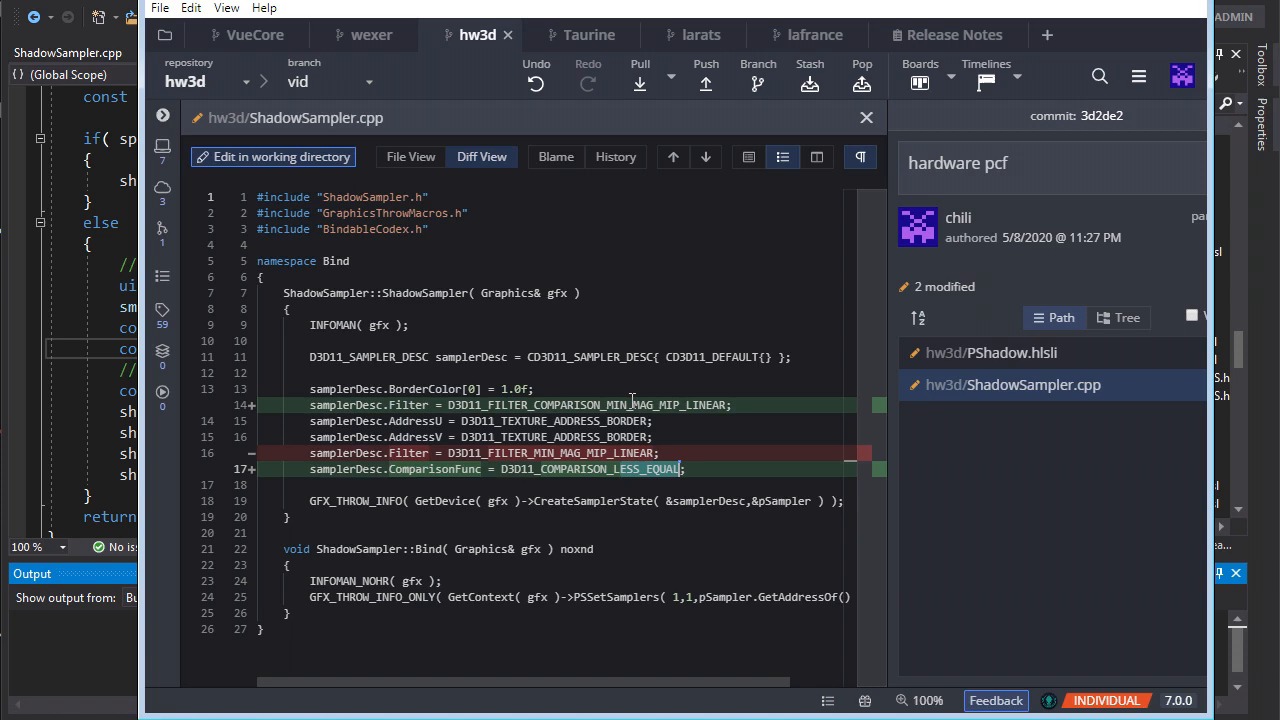
left_click(990, 352)
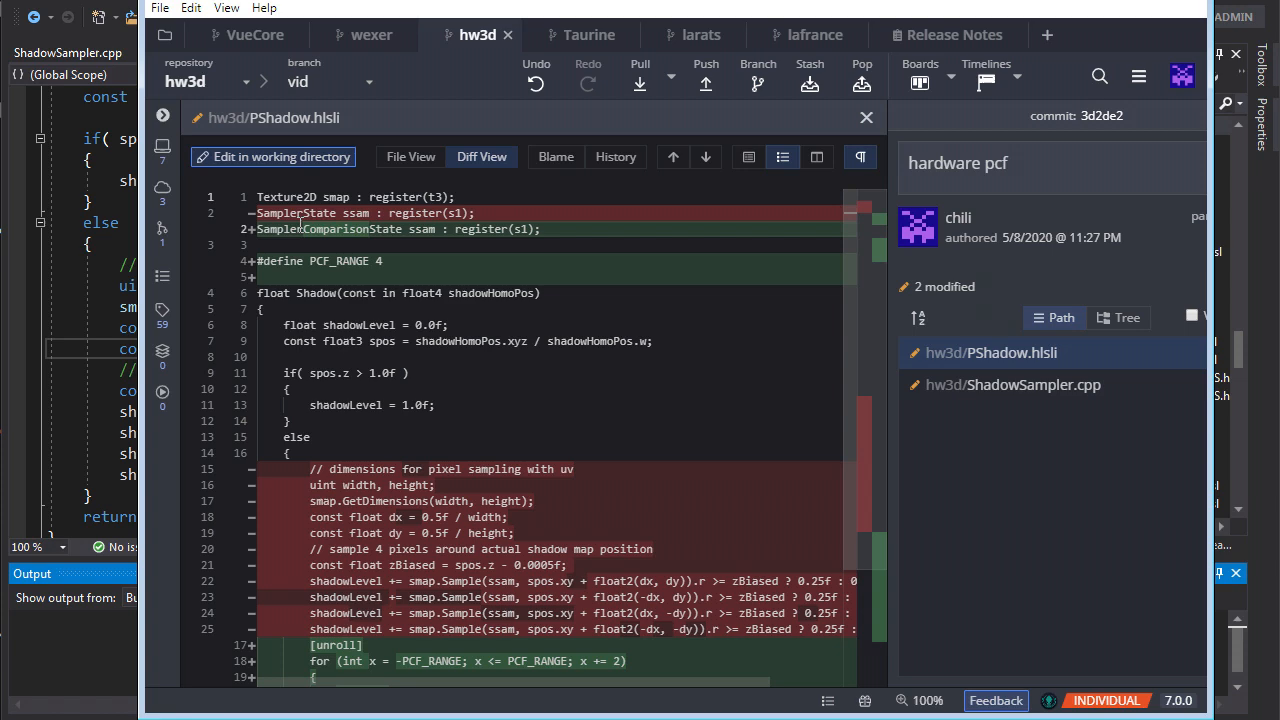
left_click(1013, 385)
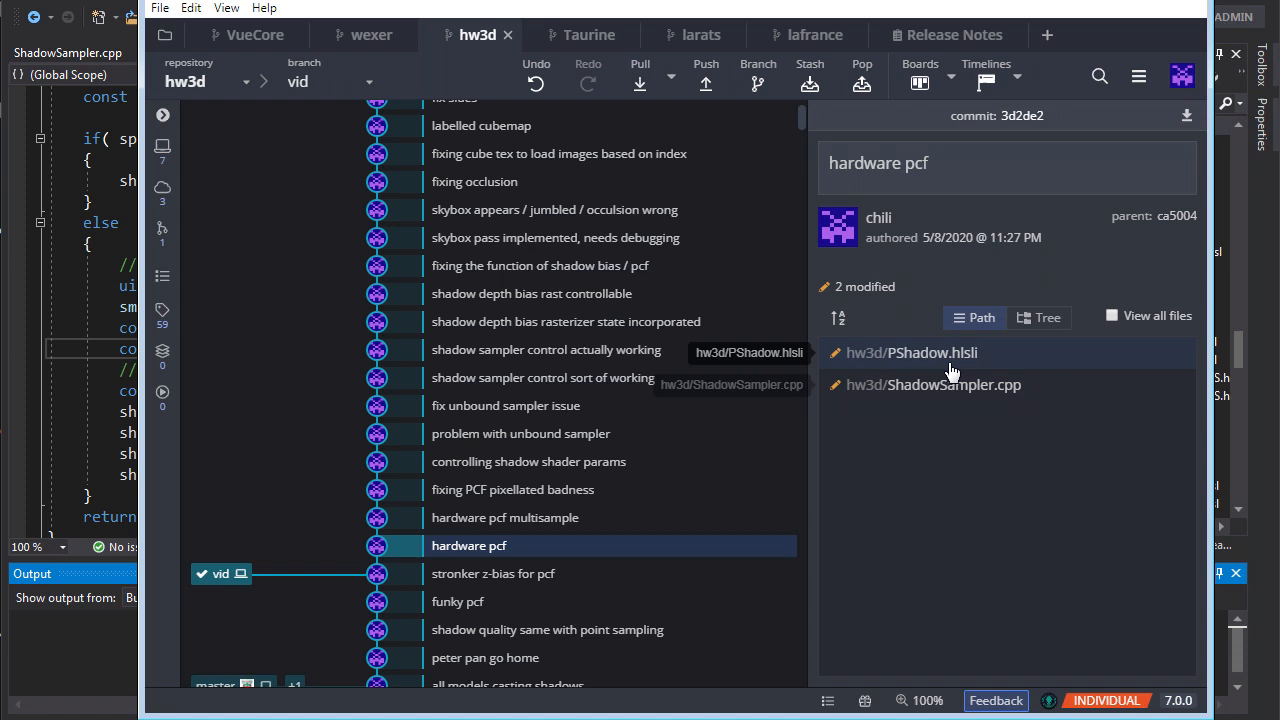
left_click(911, 352)
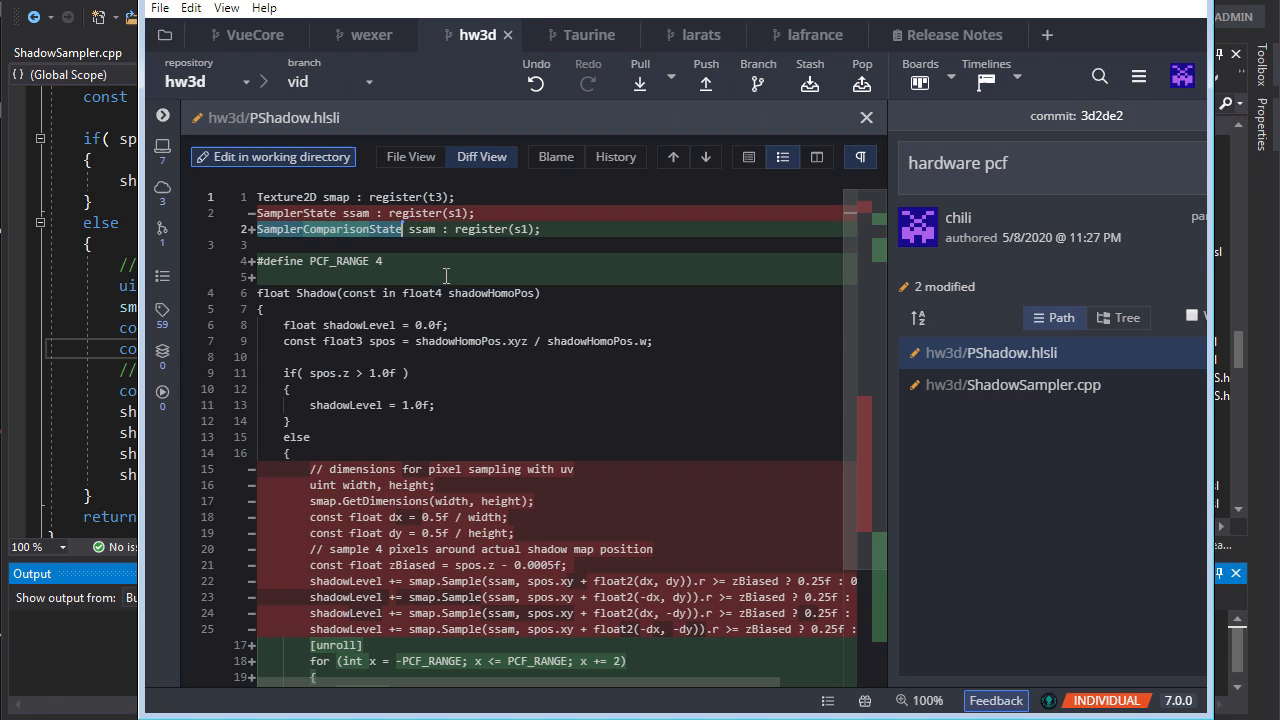
scroll("down", 3)
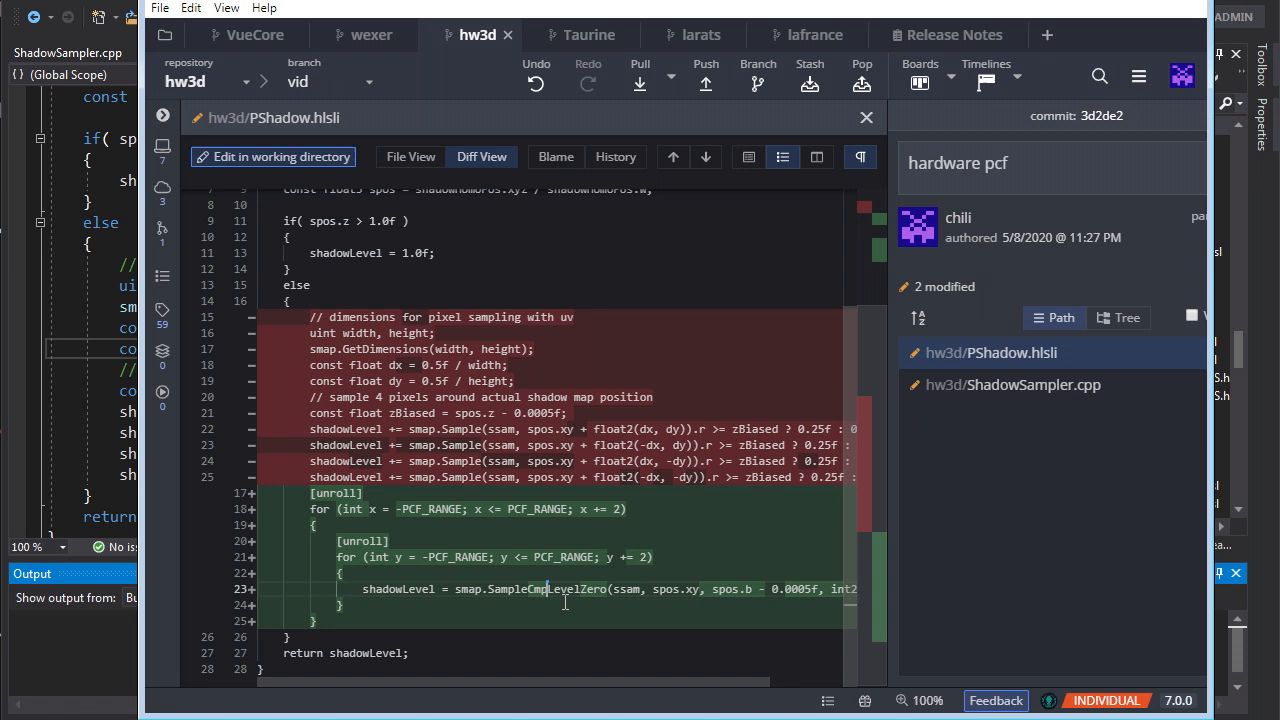
scroll("left", 3)
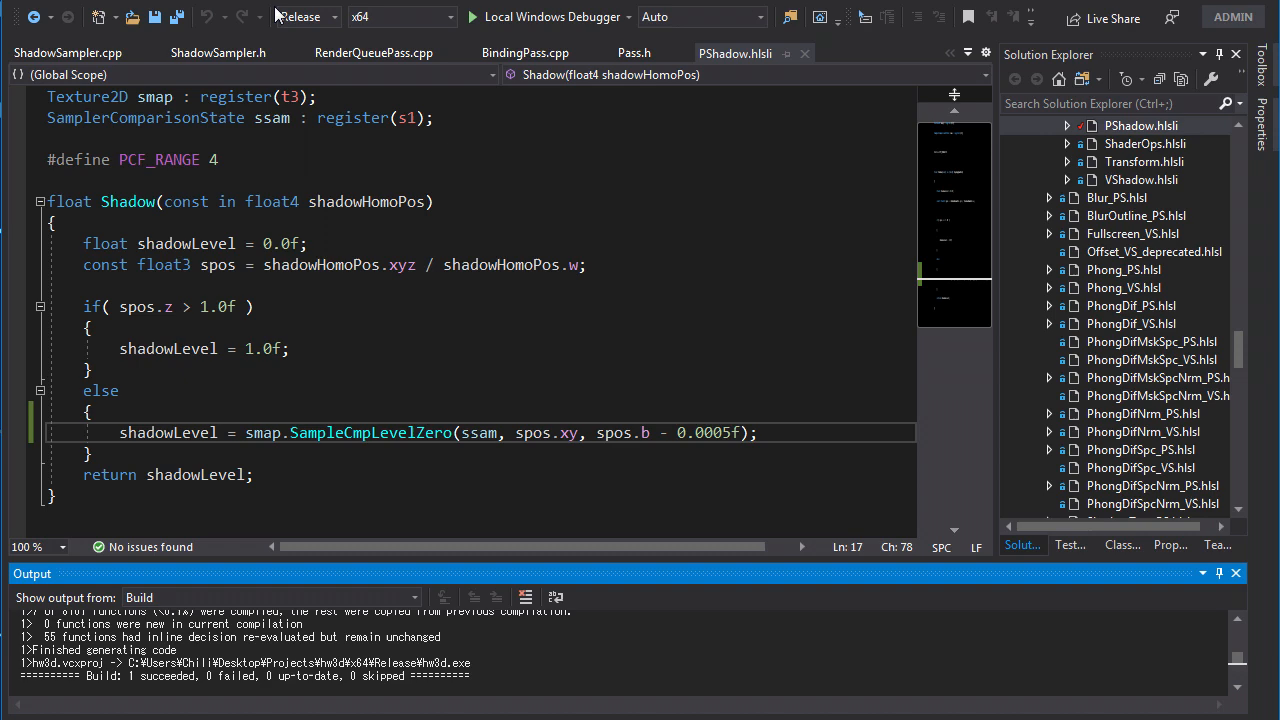
- Launch hw3d with Local Windows Debugger to inspect the Sponza wall shadow edge
left_click(470, 17)
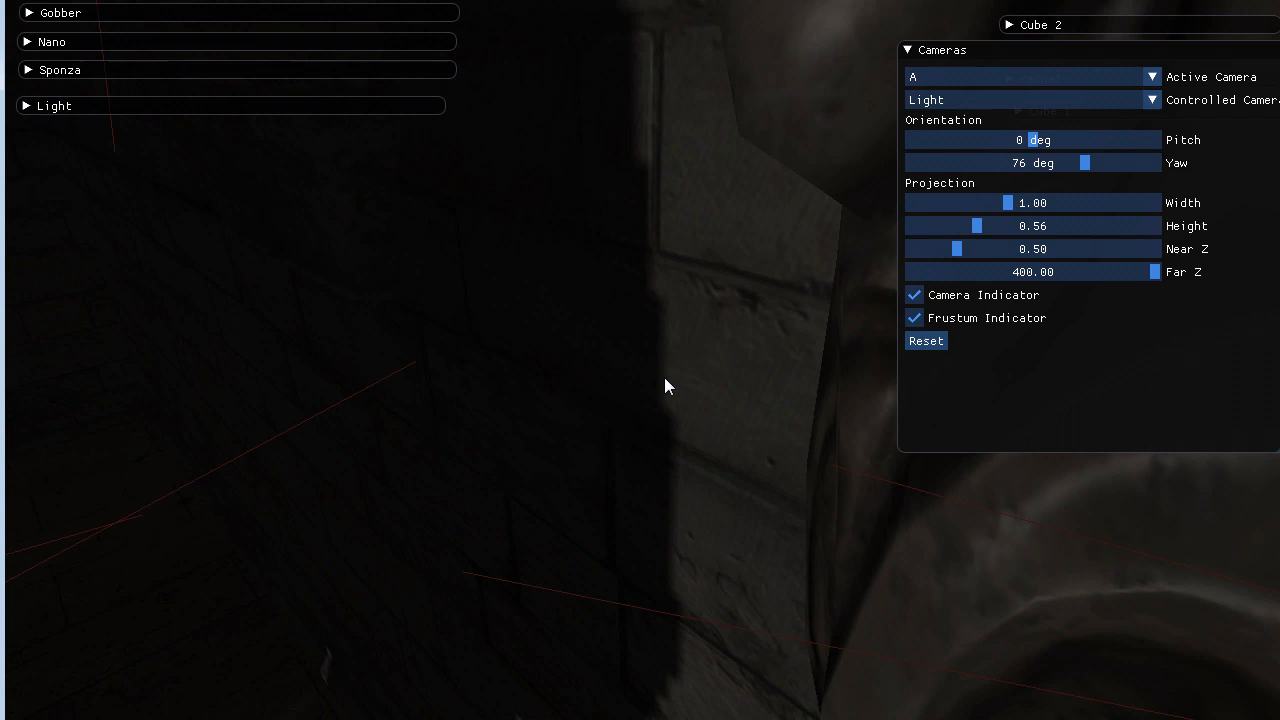
mouse_move(670, 438)
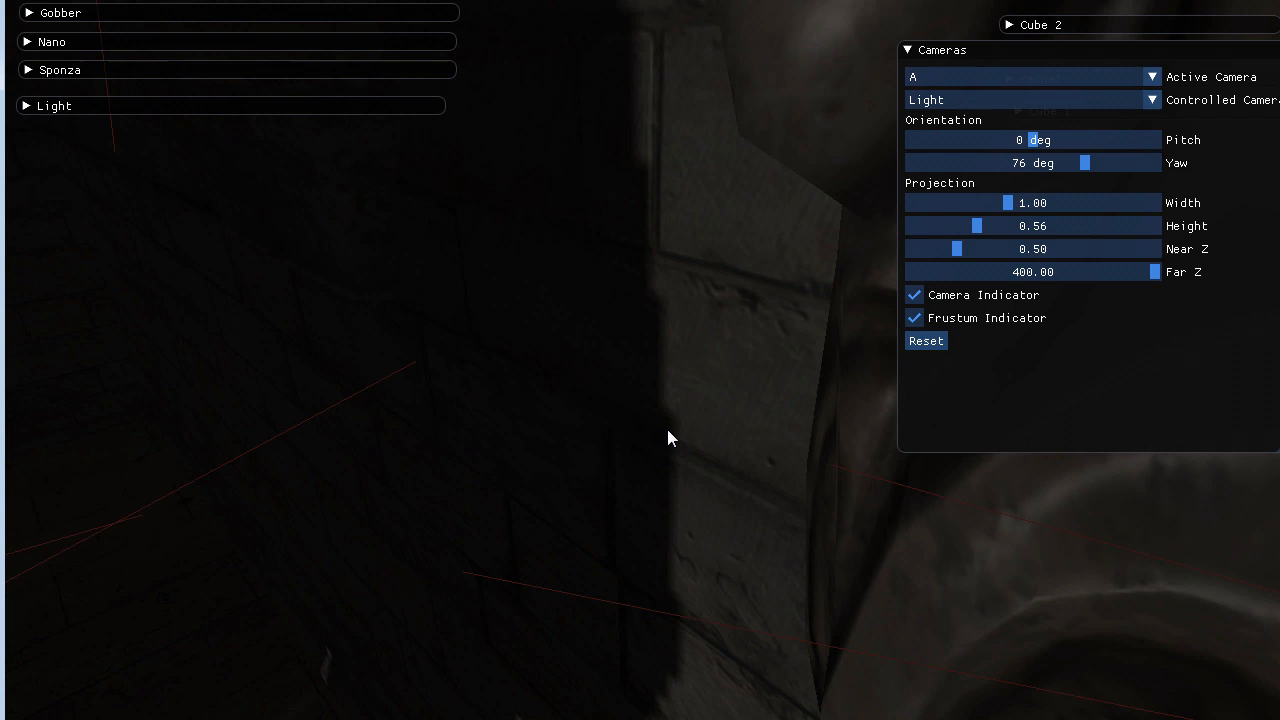
mouse_move(683, 458)
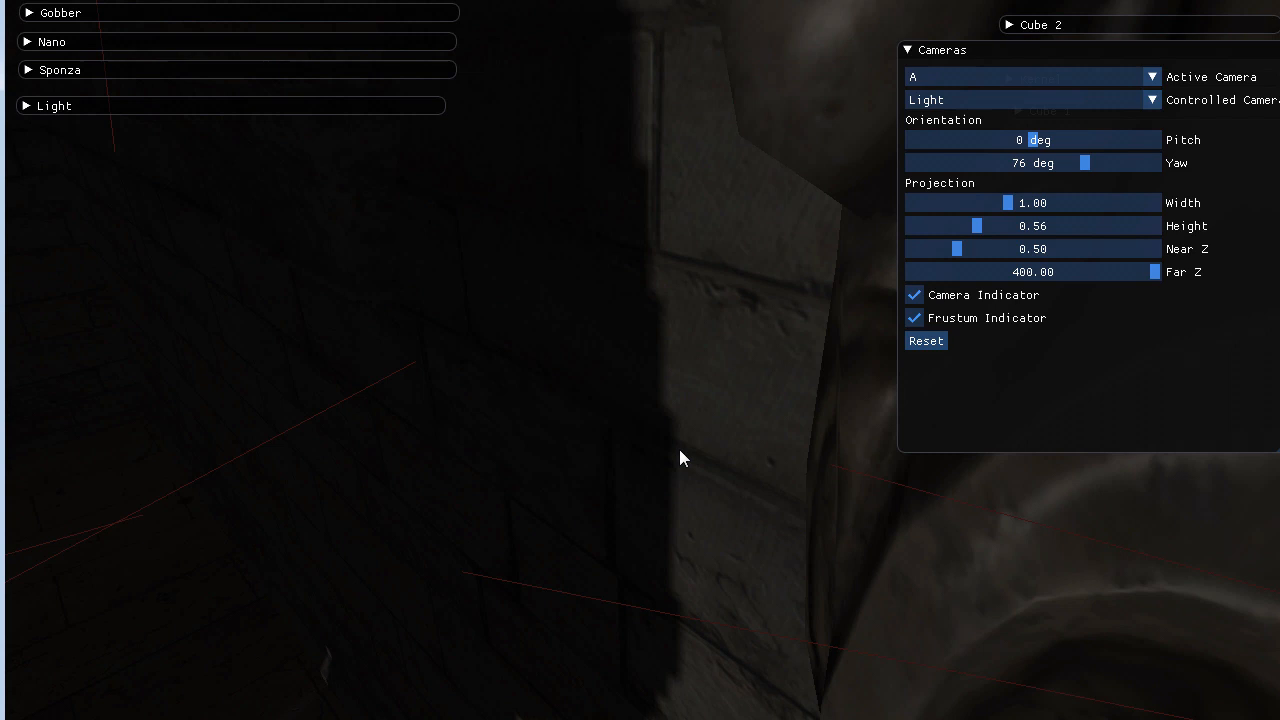
mouse_move(693, 429)
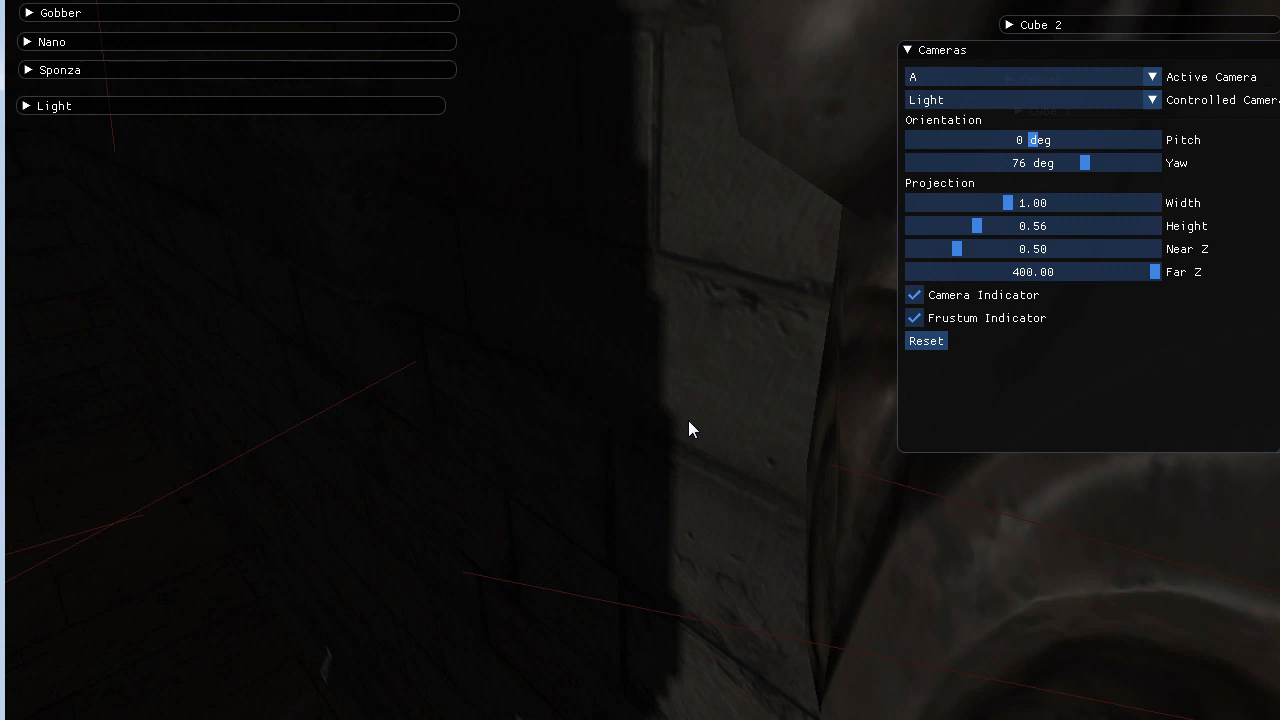
mouse_move(667, 513)
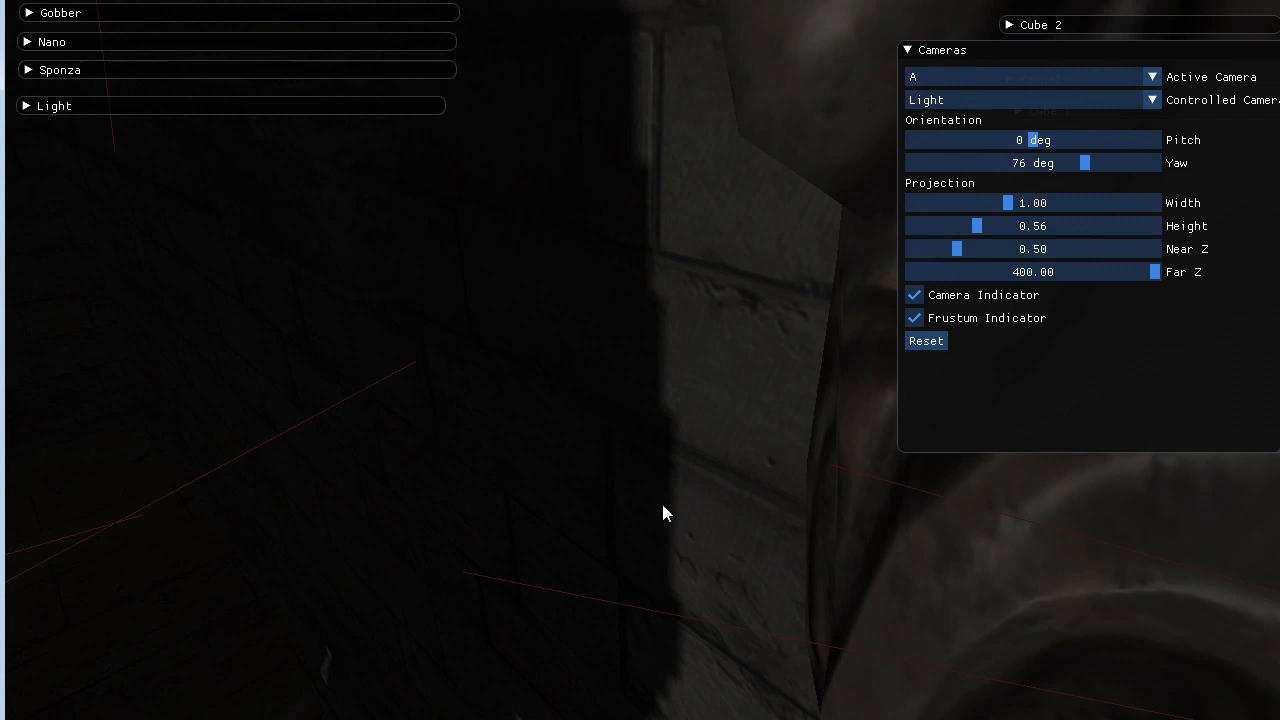
mouse_move(645, 326)
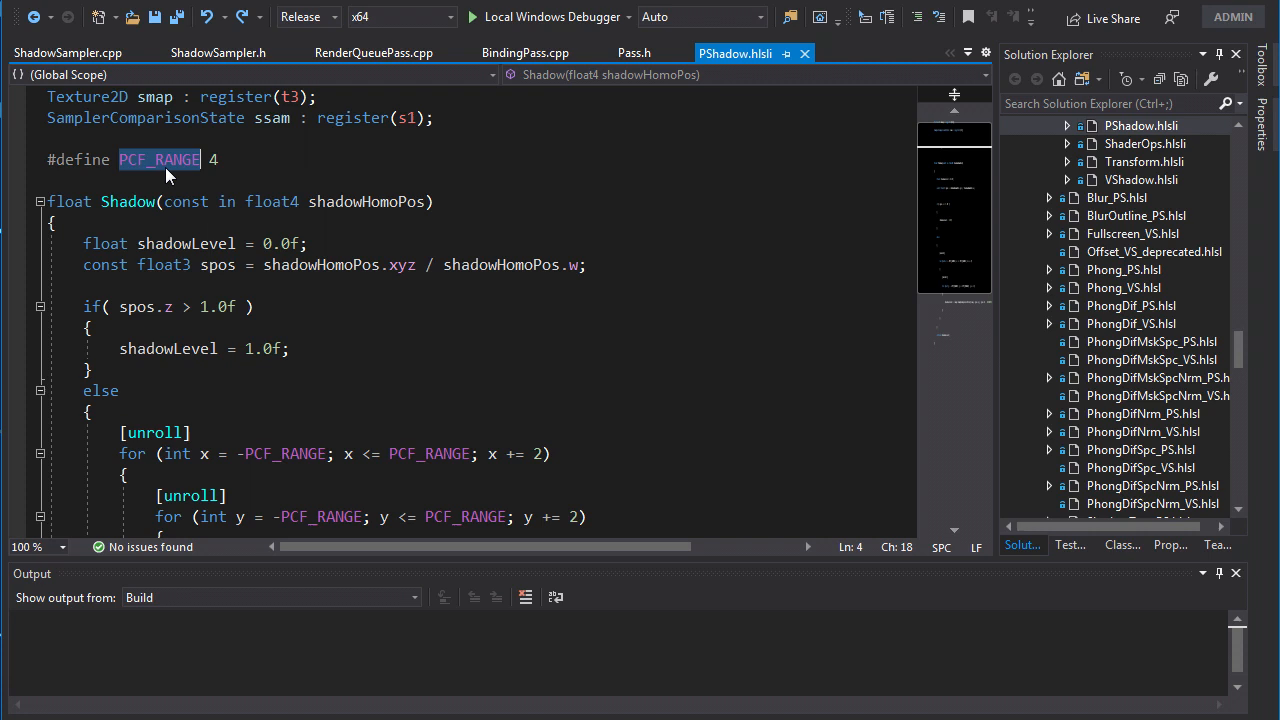
scroll("down", 3)
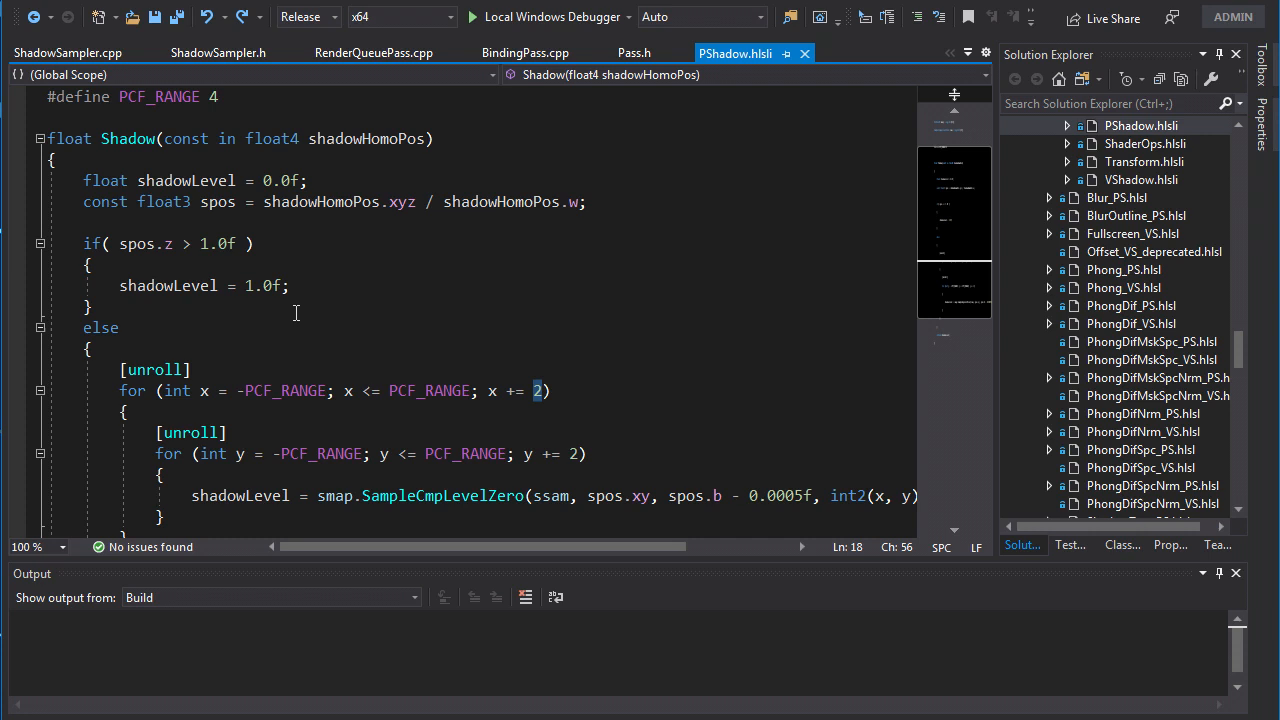
mouse_move(863, 280)
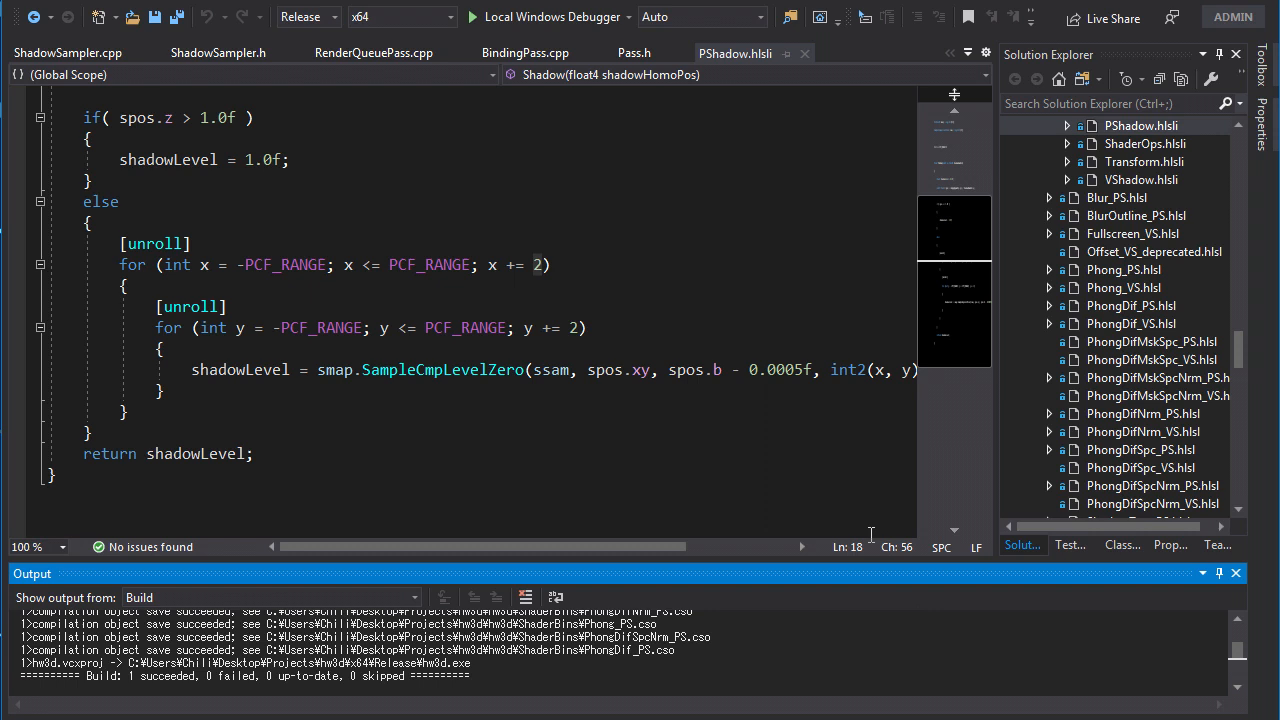
mouse_move(340, 370)
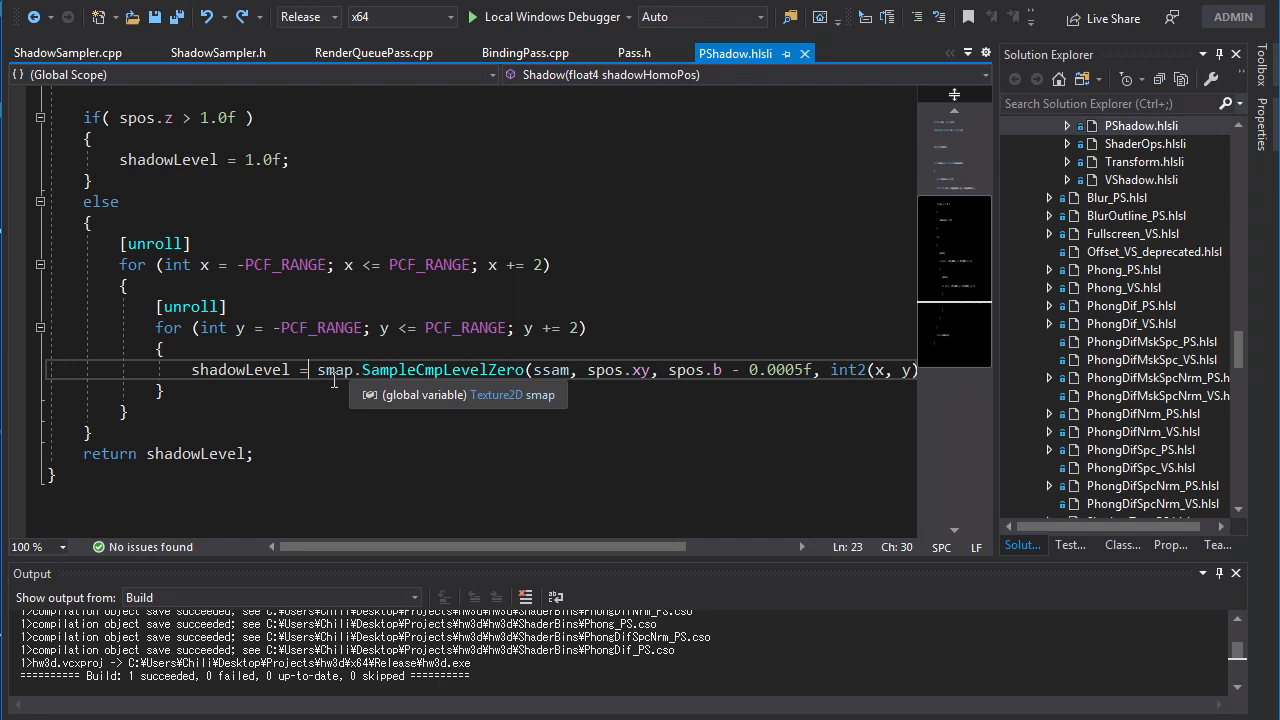
mouse_move(435, 417)
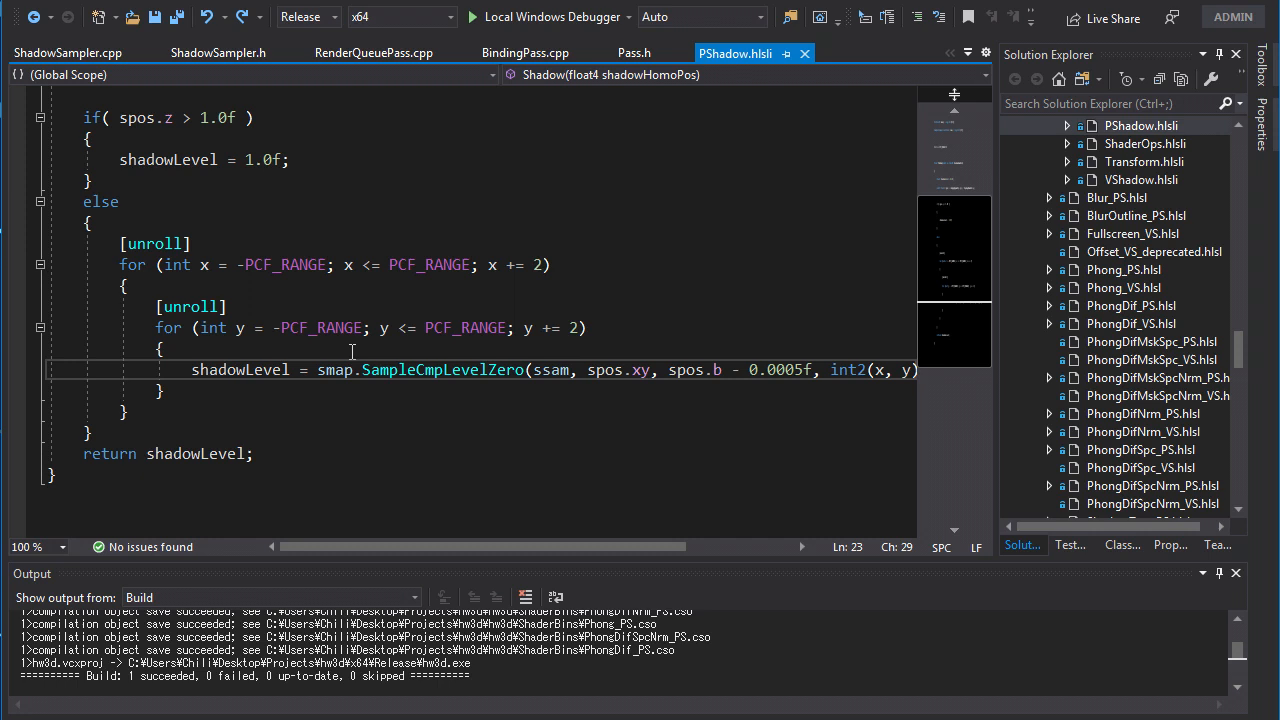
mouse_move(300, 473)
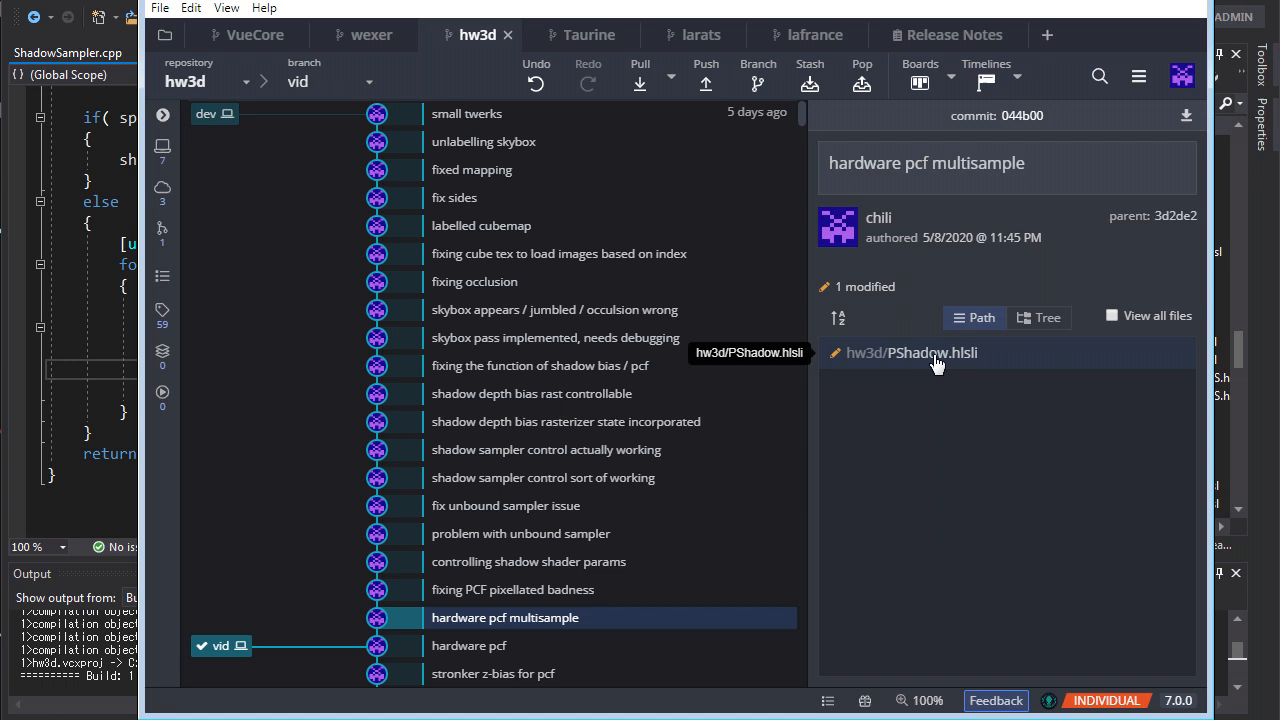
- Open the PShadow.hlsli diff and scroll through the whole Shadow function
left_click(911, 352)
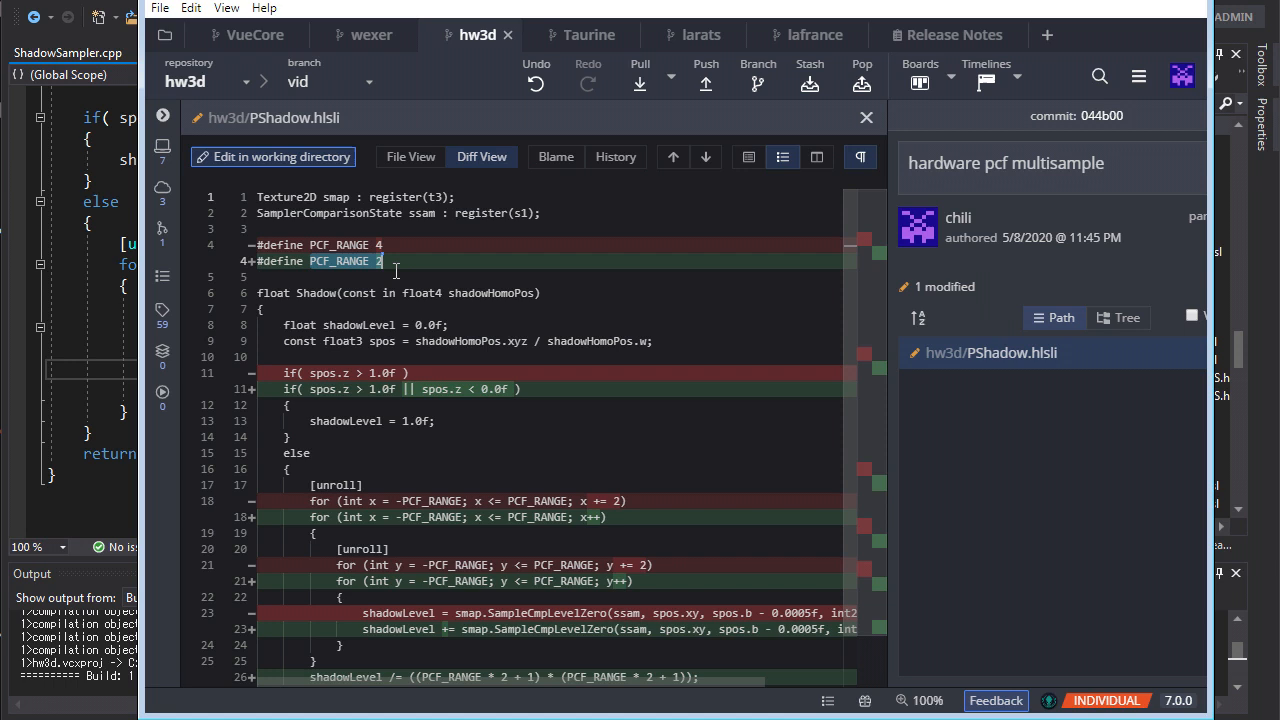
scroll("down", 3)
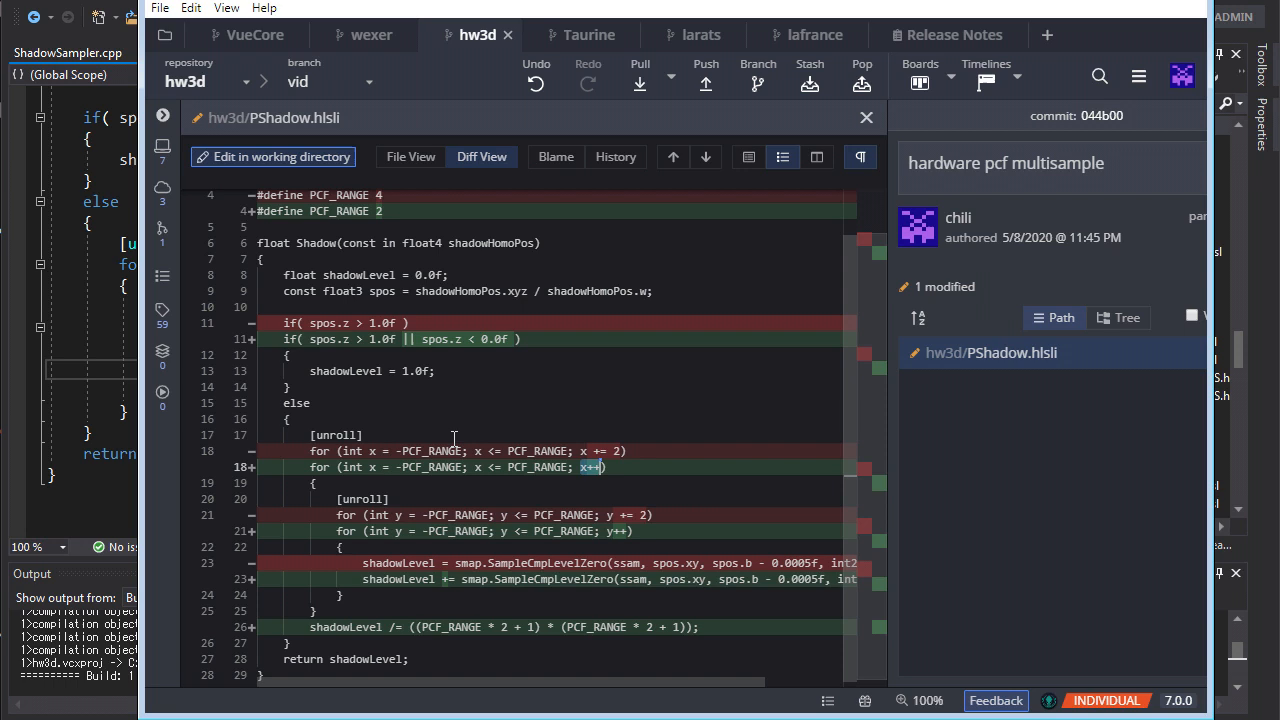
scroll("up", 3)
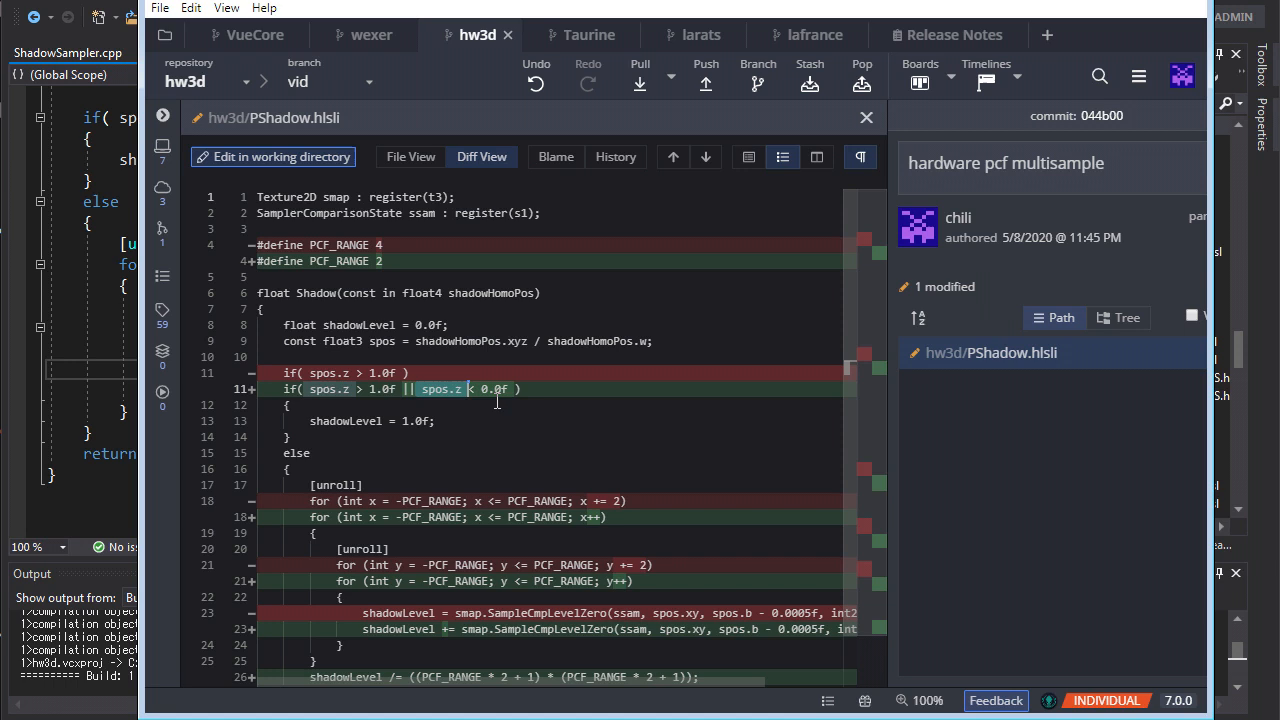
mouse_move(497, 400)
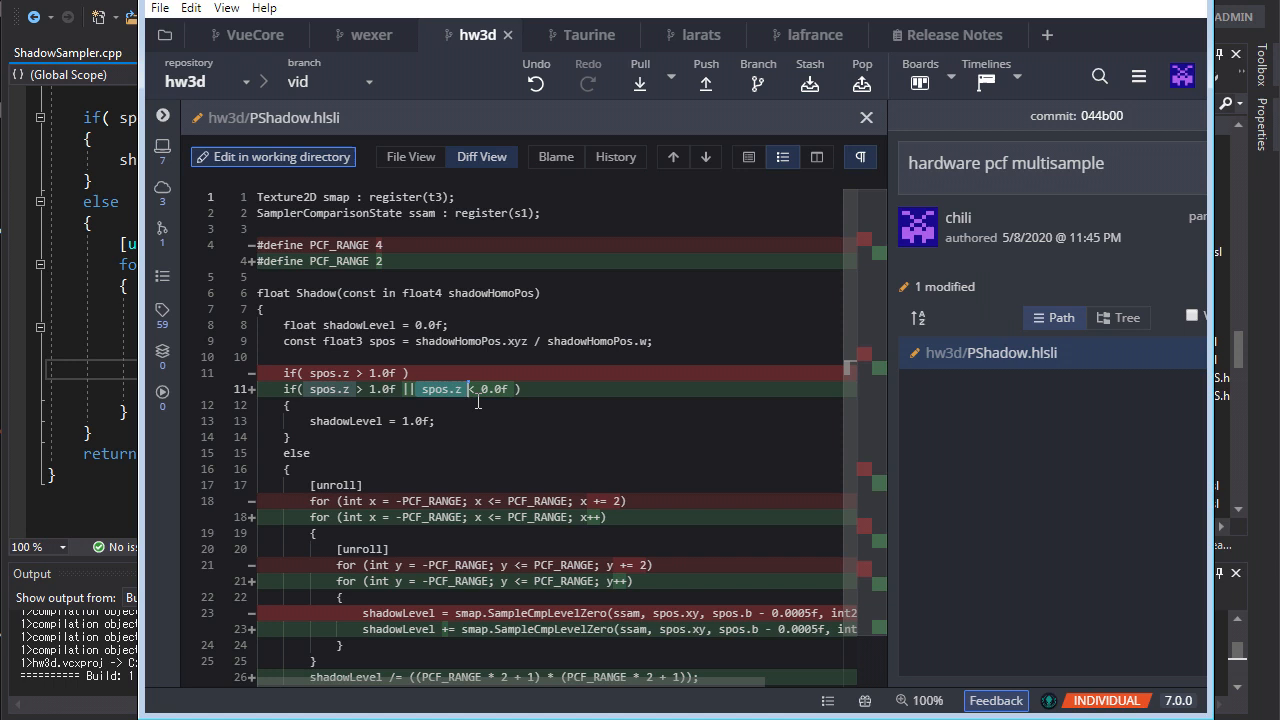
double_click(370, 421)
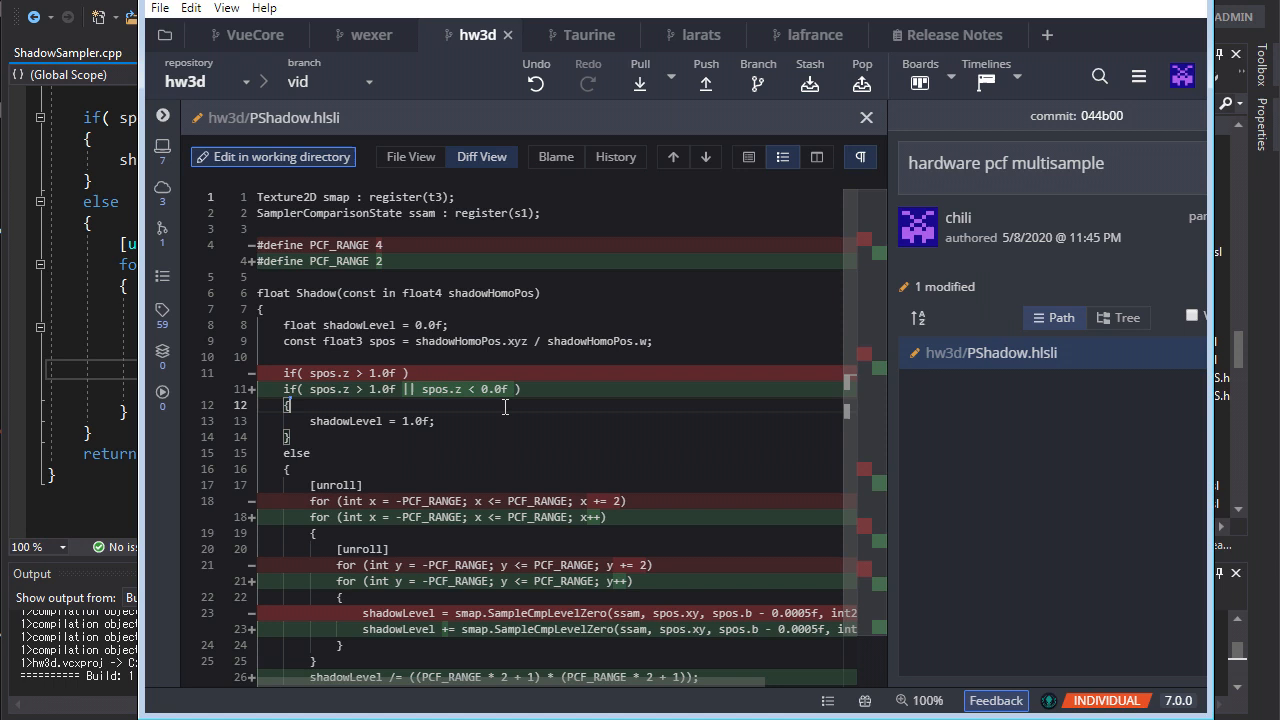
scroll("down", 3)
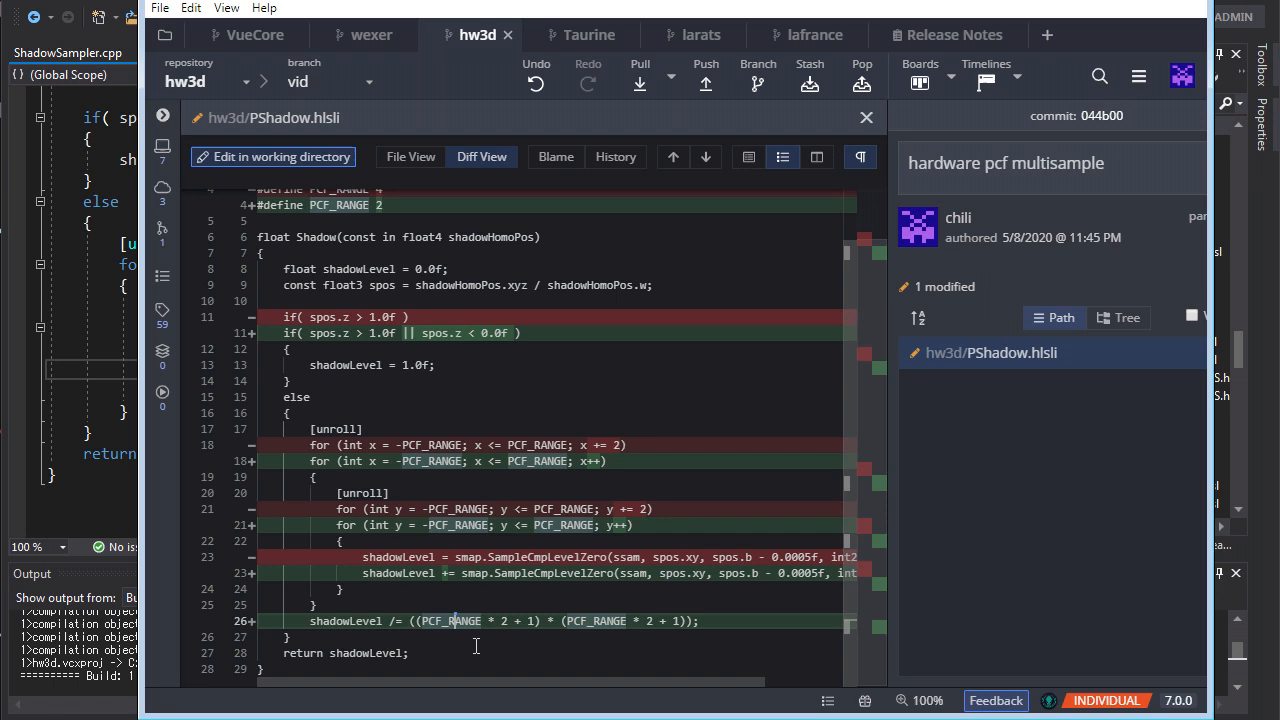
double_click(595, 621)
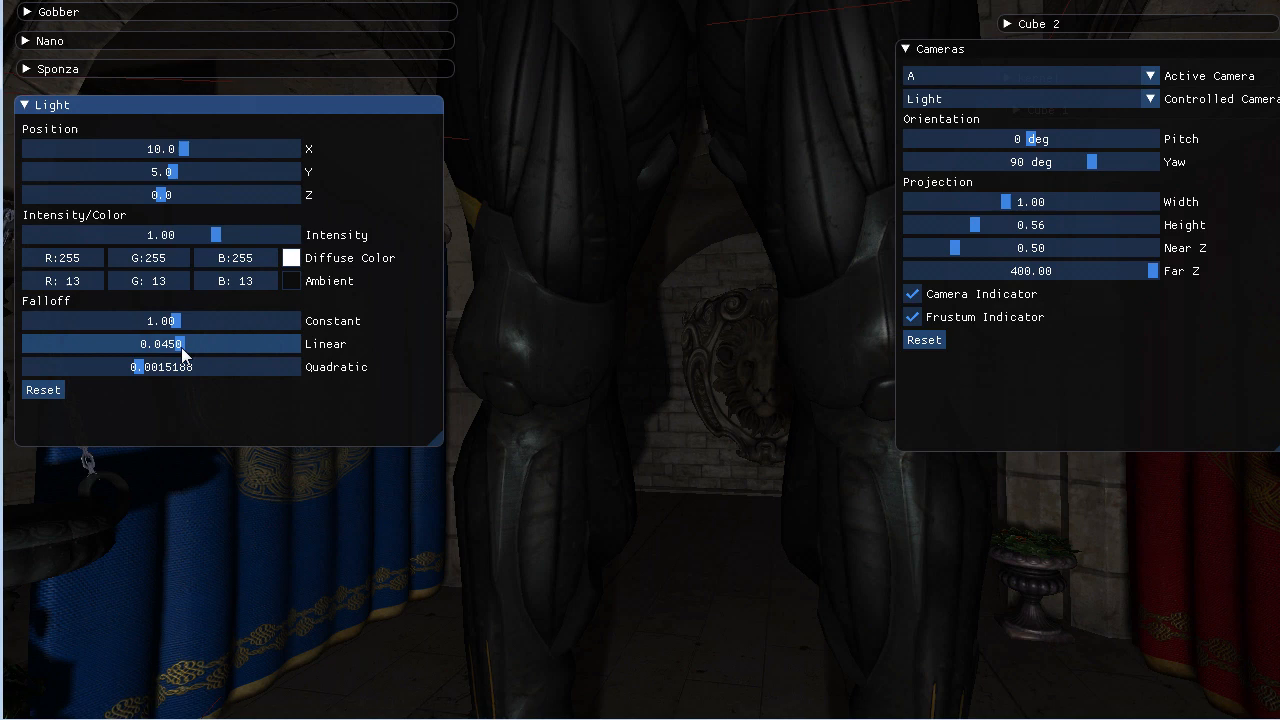
- Drag the Falloff attenuation slider in the Light panel
left_click_drag(185, 343, 155, 343)
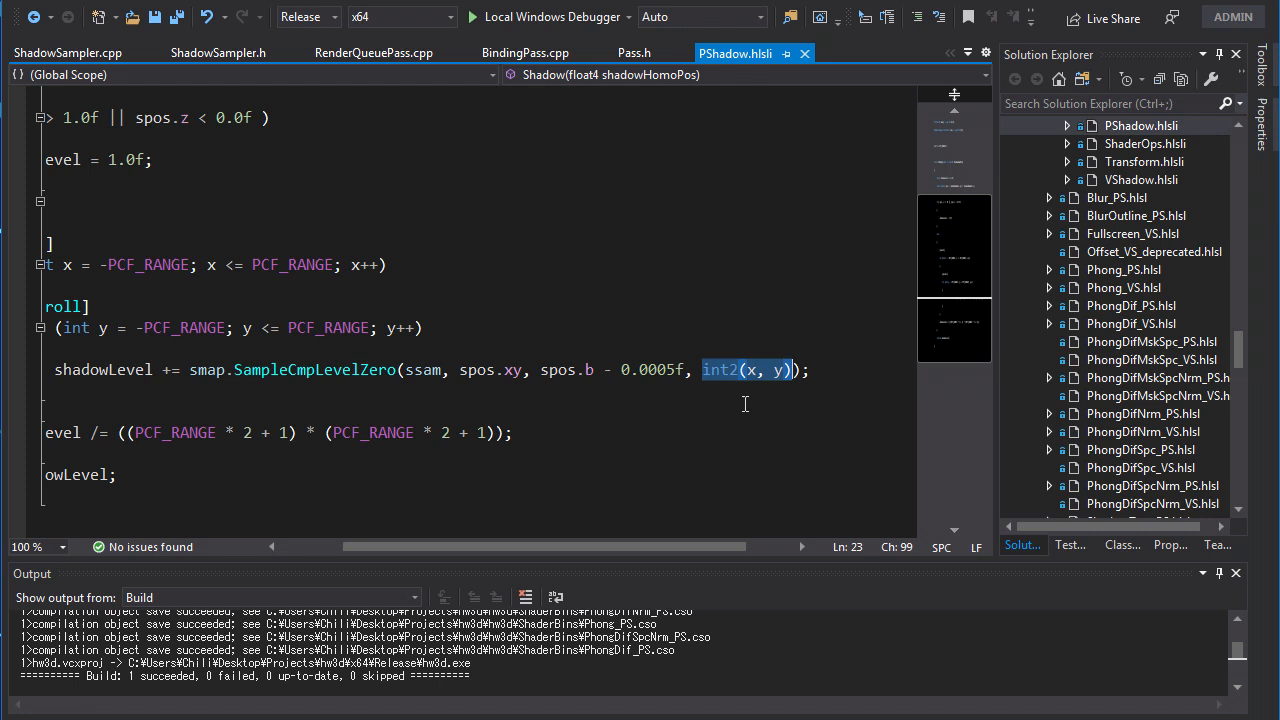
mouse_move(798, 390)
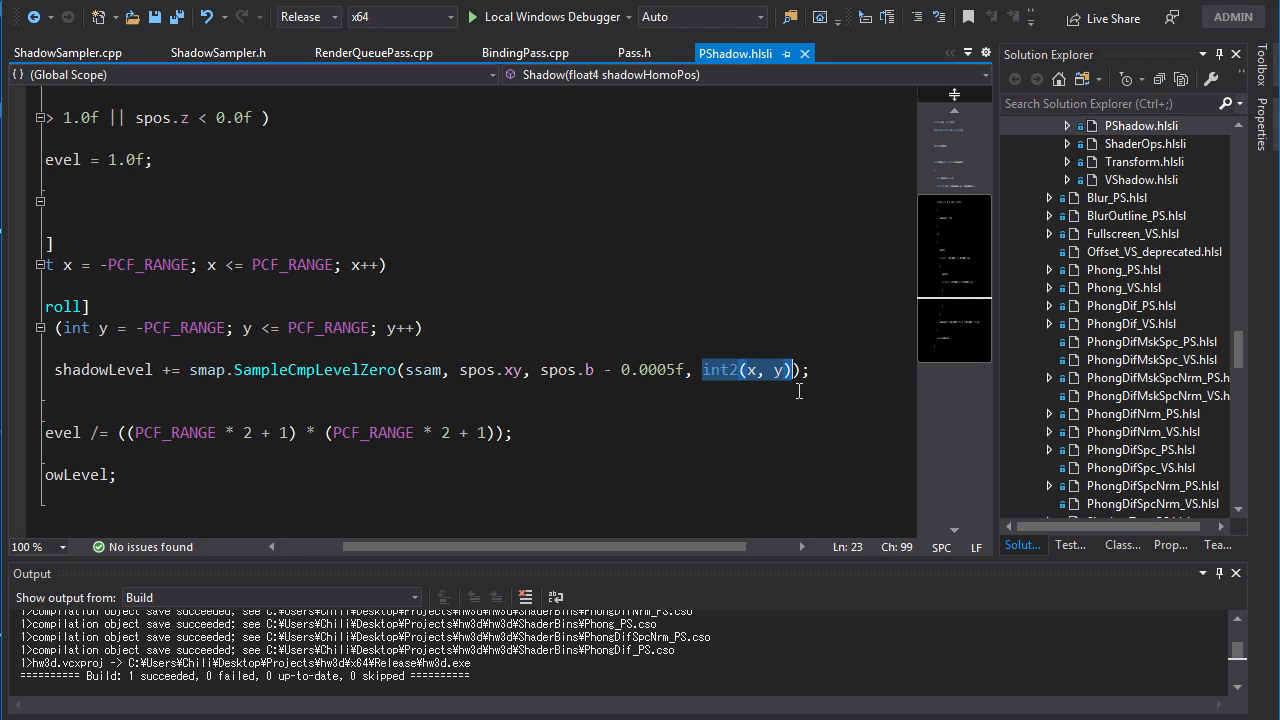
mouse_move(763, 391)
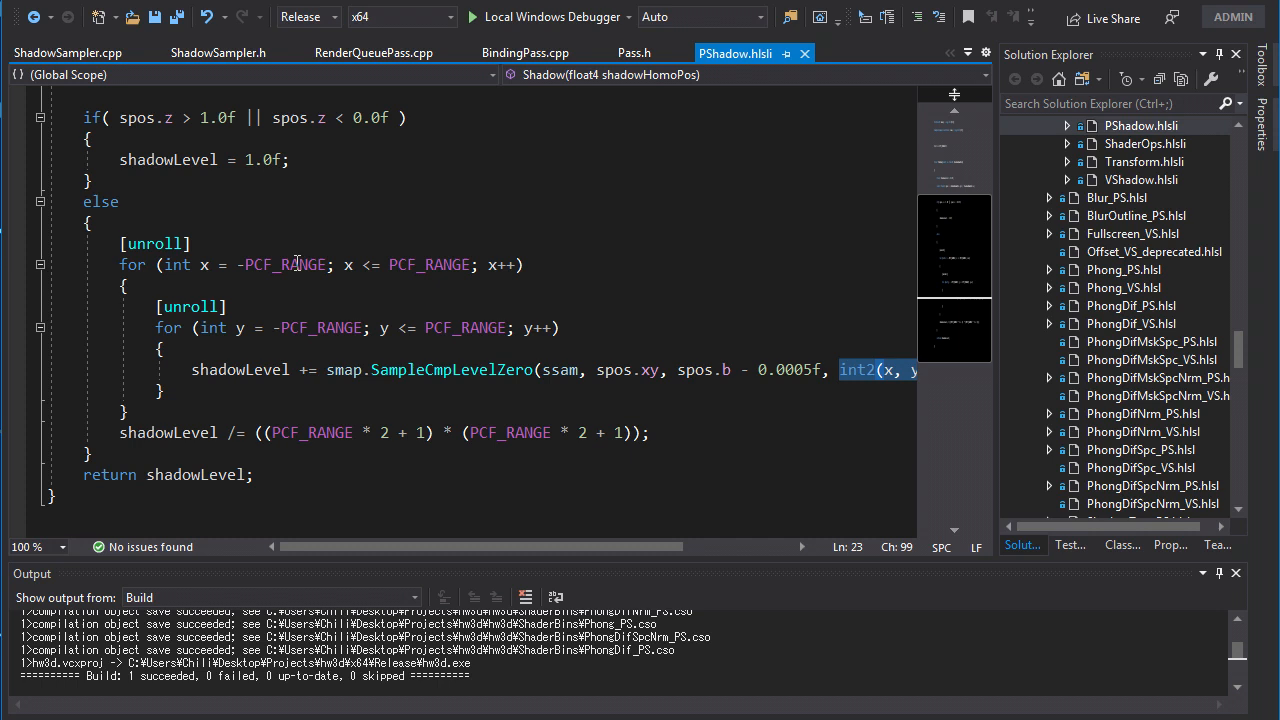
mouse_move(232, 364)
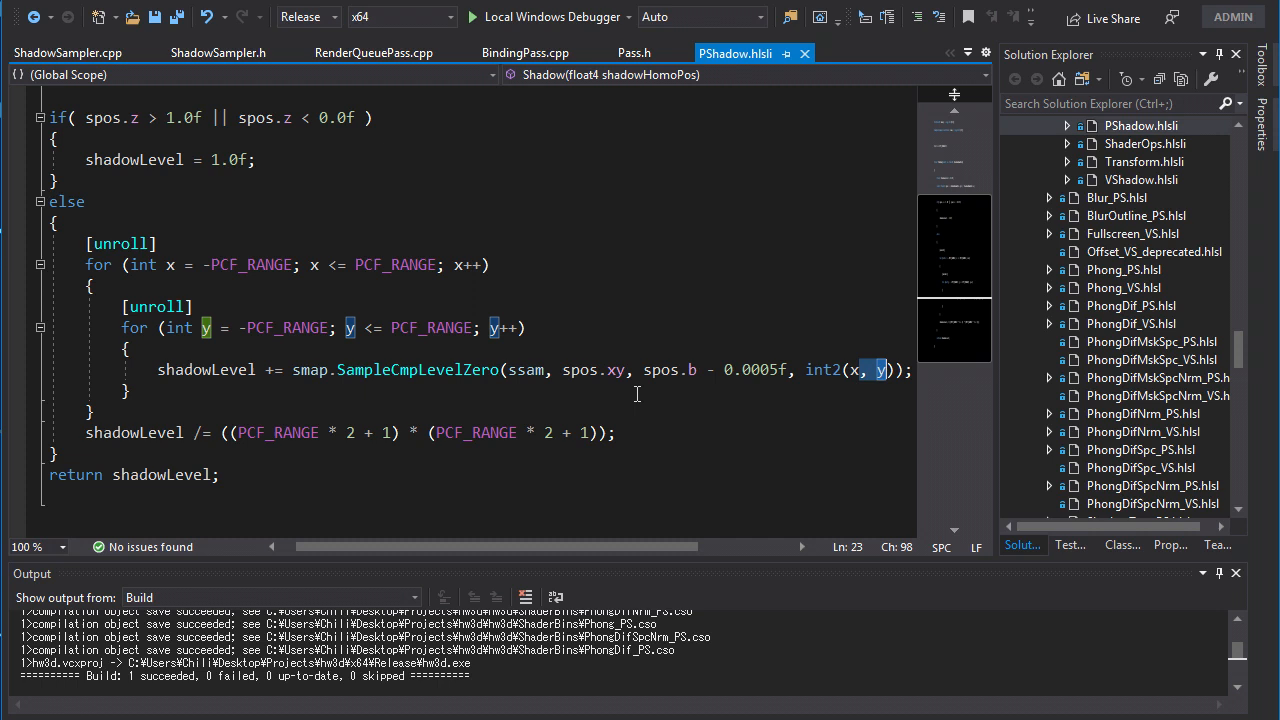
left_click(853, 370)
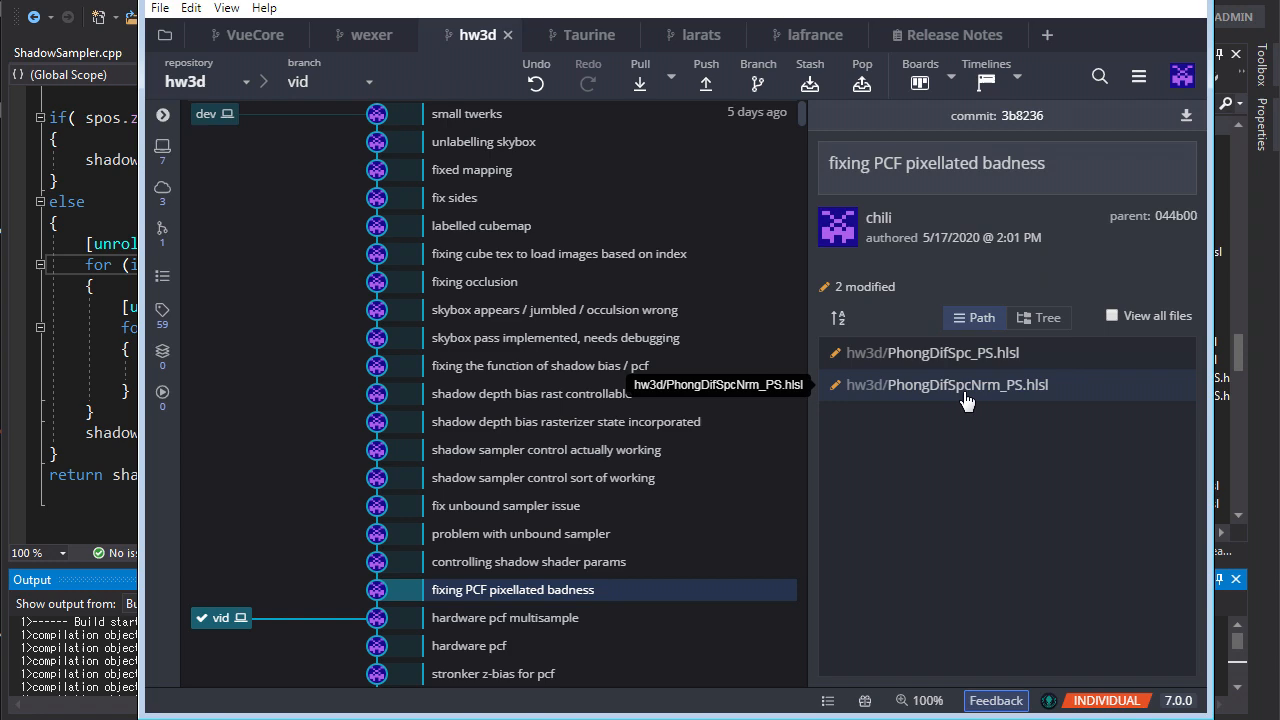
- Open the PhongDifSpc_PS.hlsl diff, then close it to return to the demo
left_click(931, 352)
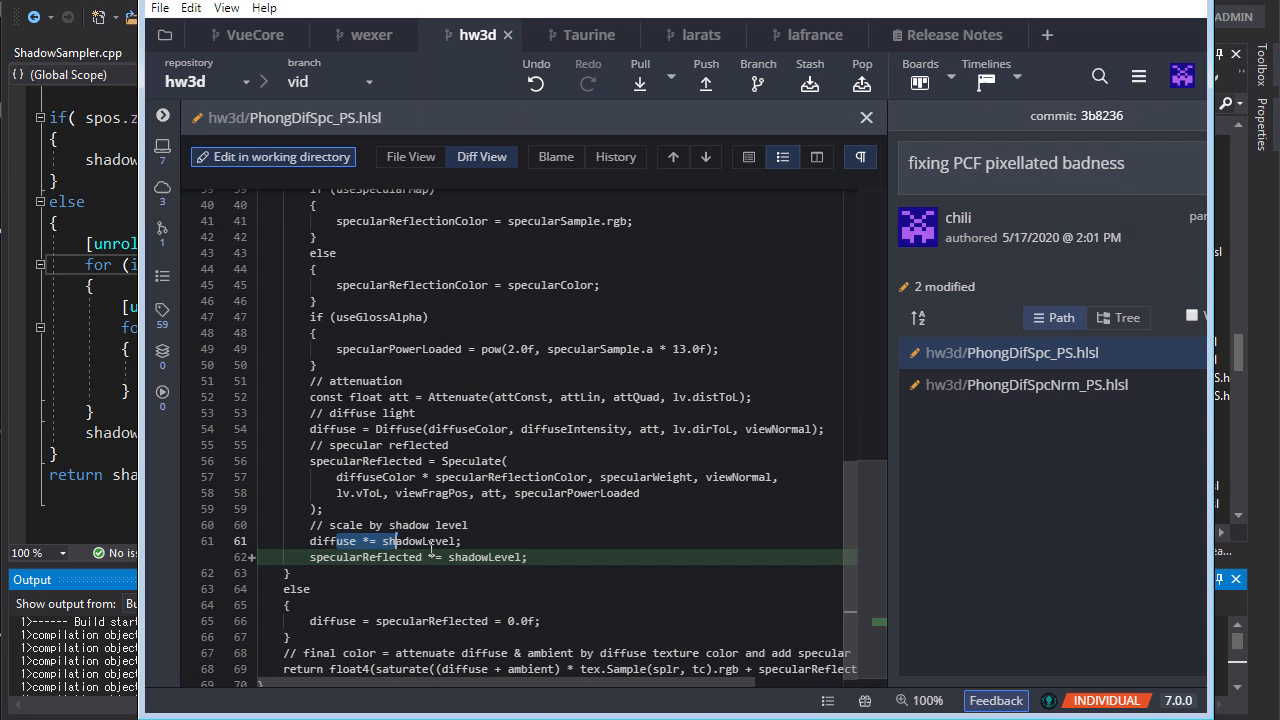
left_click(1026, 385)
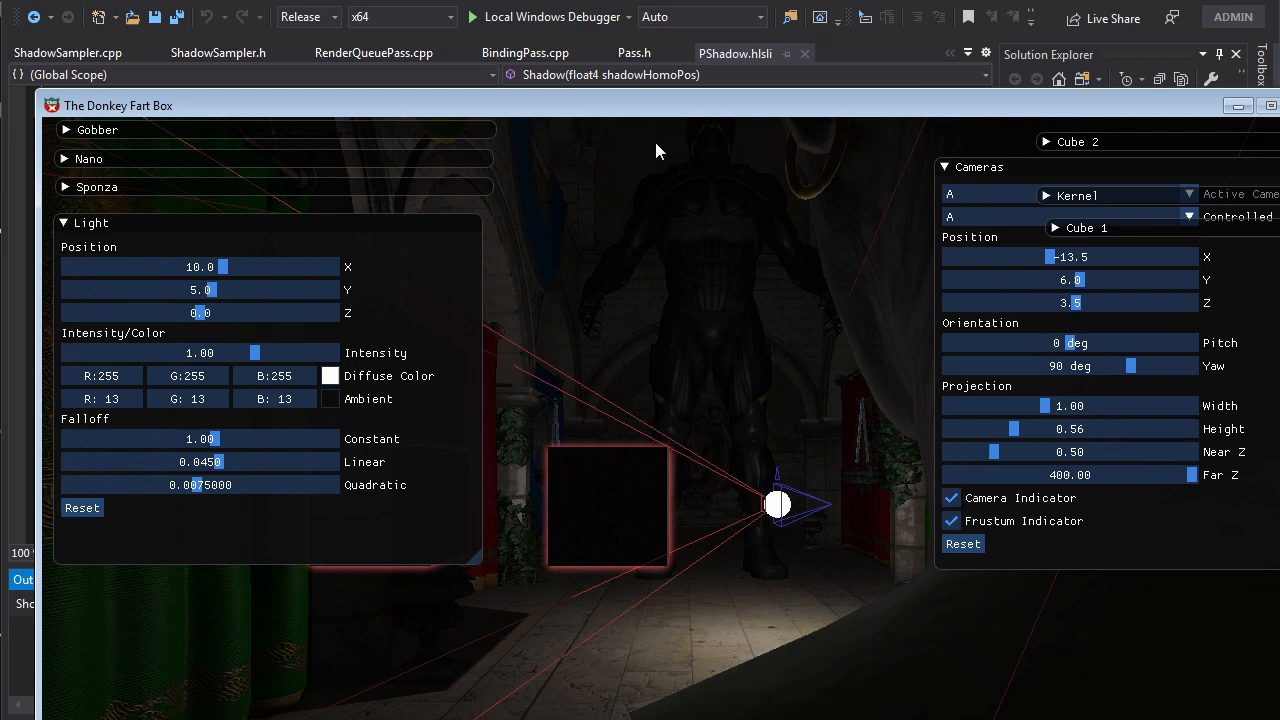
- Set the Controlled Camera to Light and nudge its Yaw slider
left_click(1143, 98)
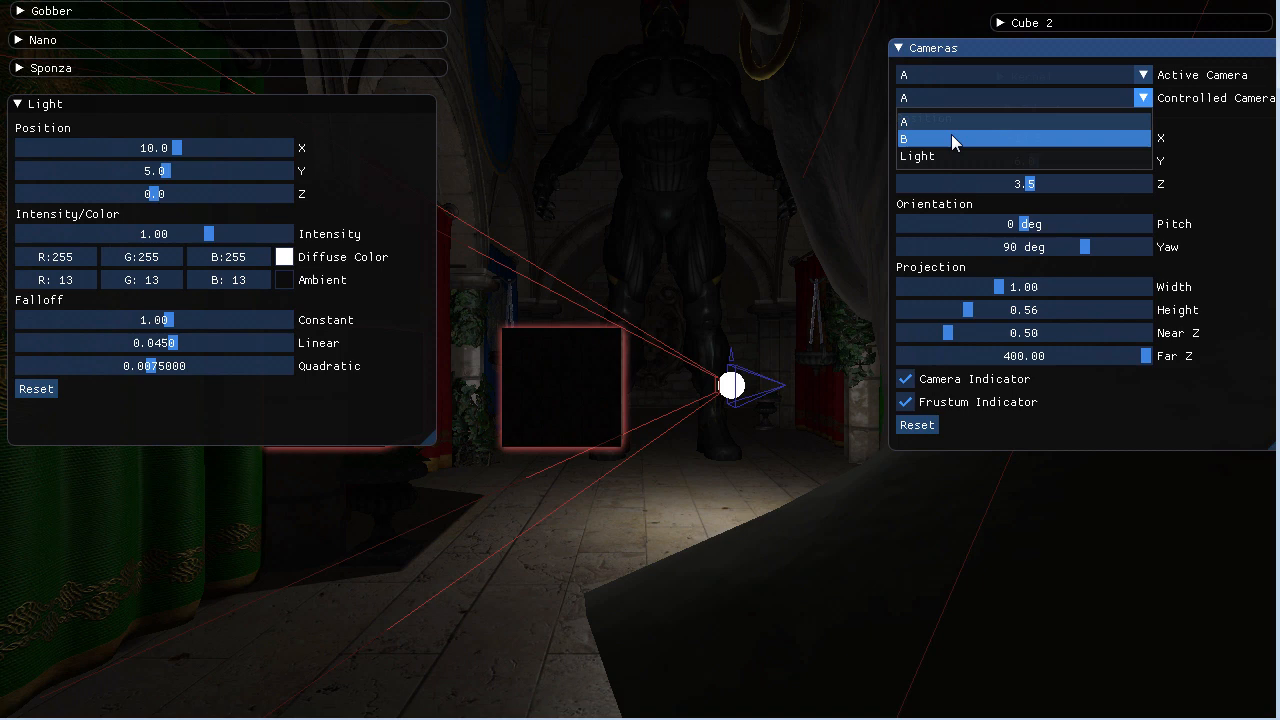
left_click(950, 138)
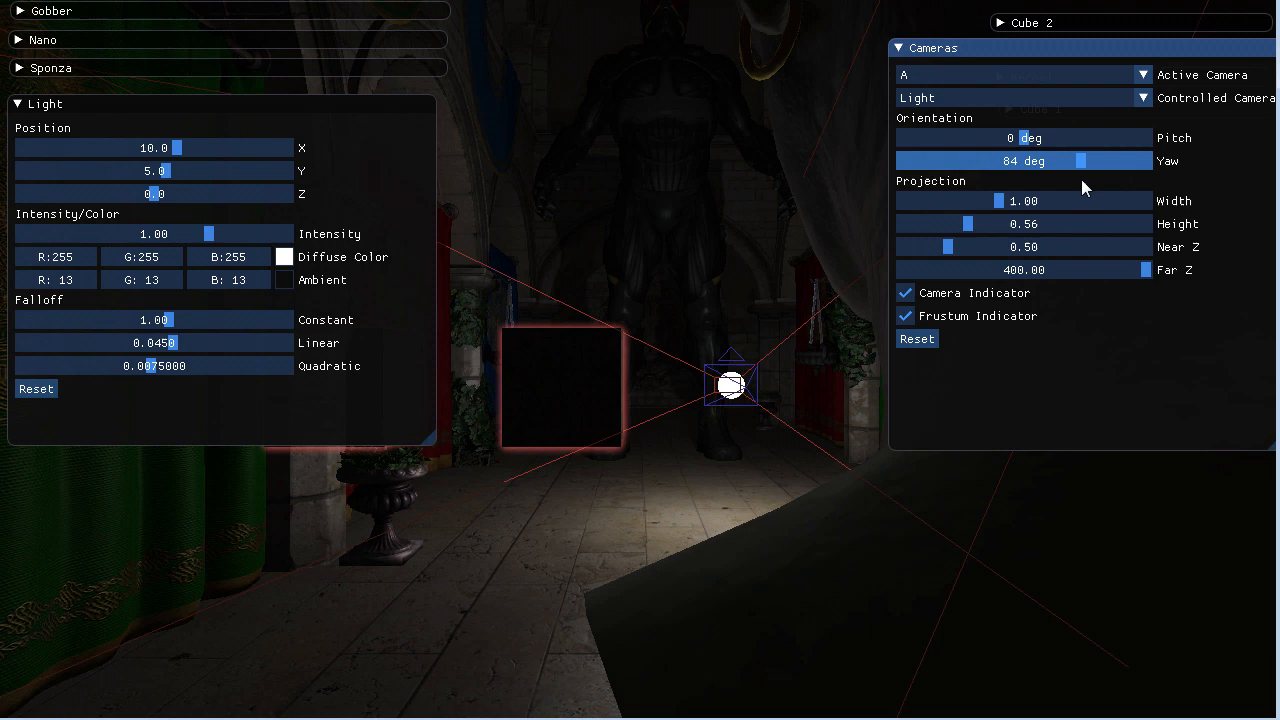
left_click_drag(1080, 160, 1075, 160)
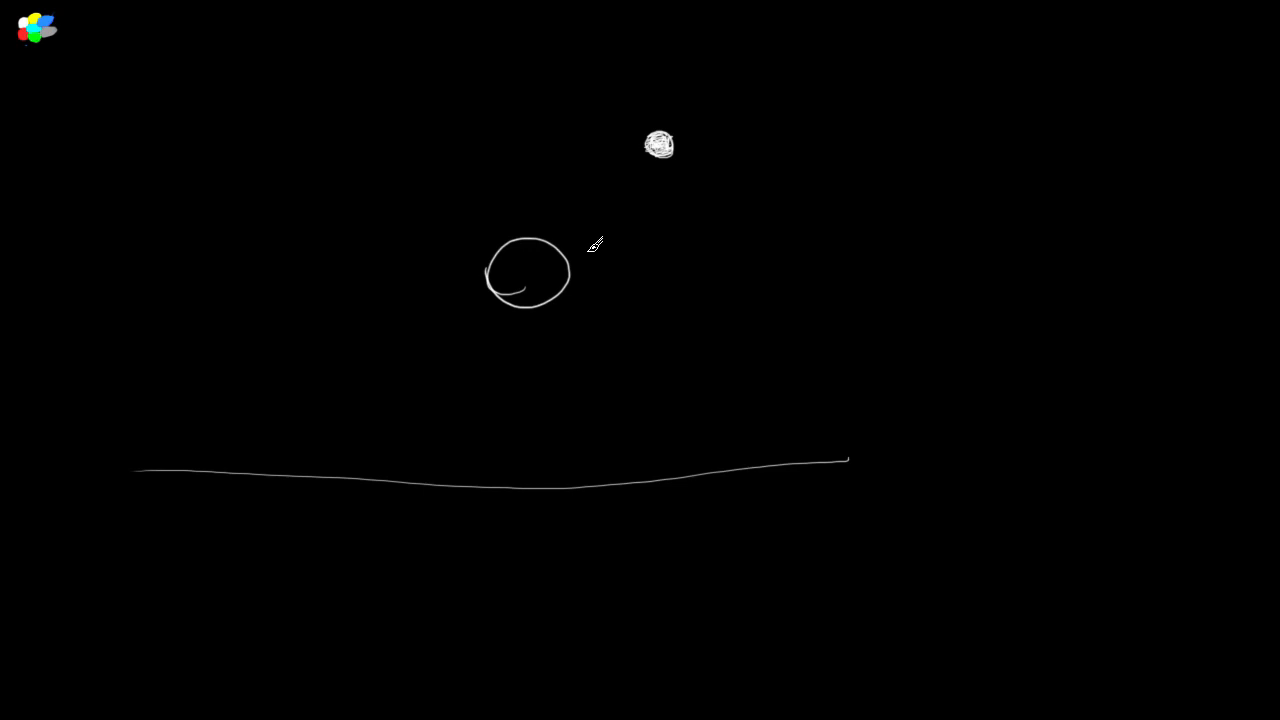
mouse_move(615, 202)
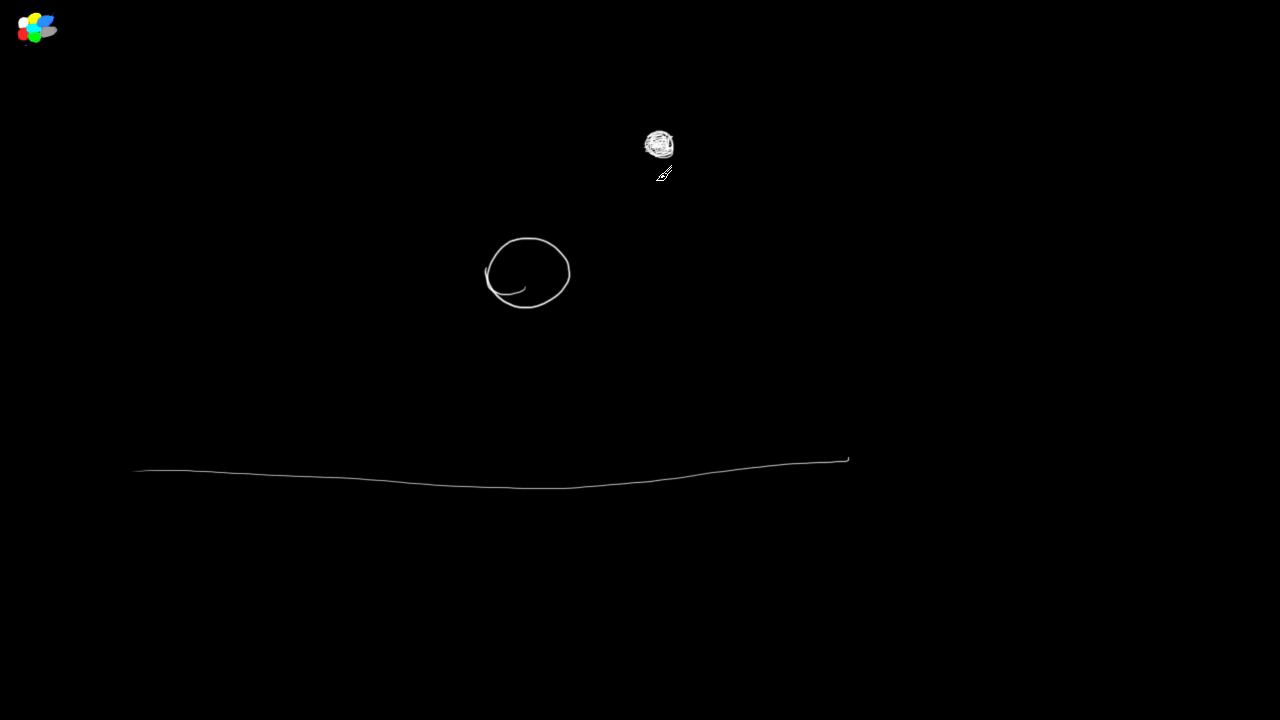
mouse_move(628, 198)
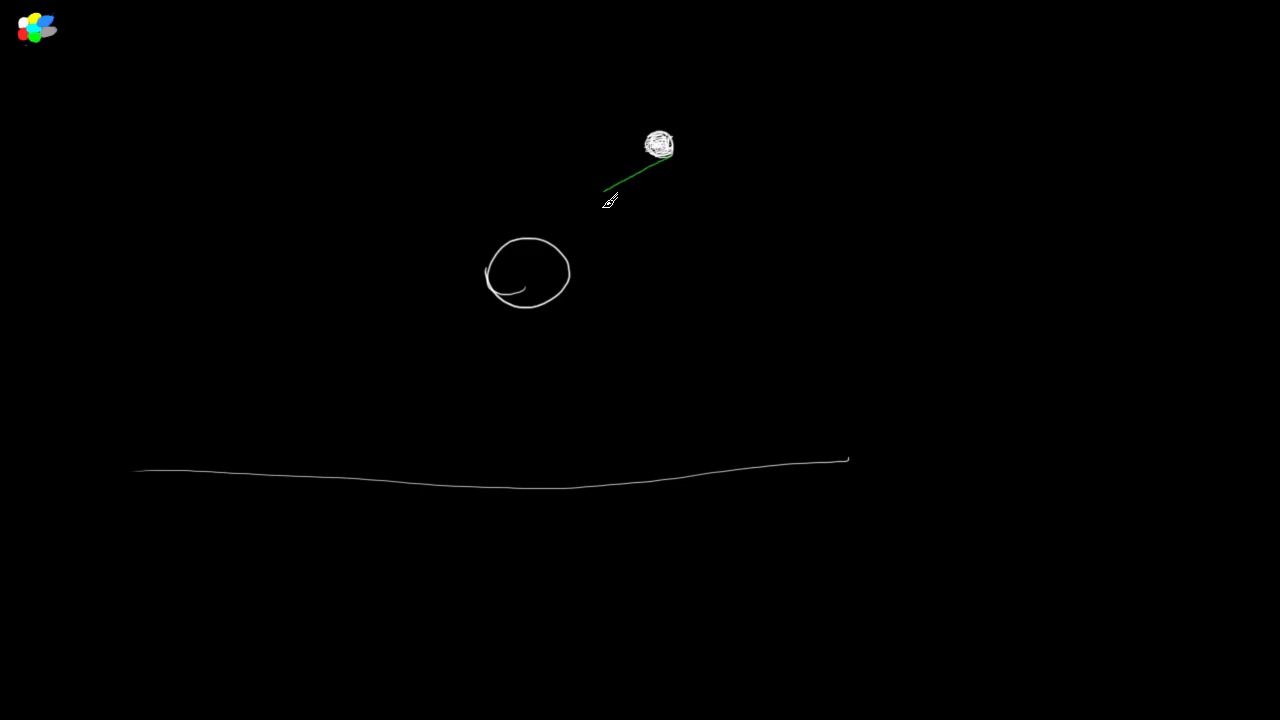
- Draw a green ray from the light, grazing the sphere, to the ground line
left_click_drag(610, 197, 195, 470)
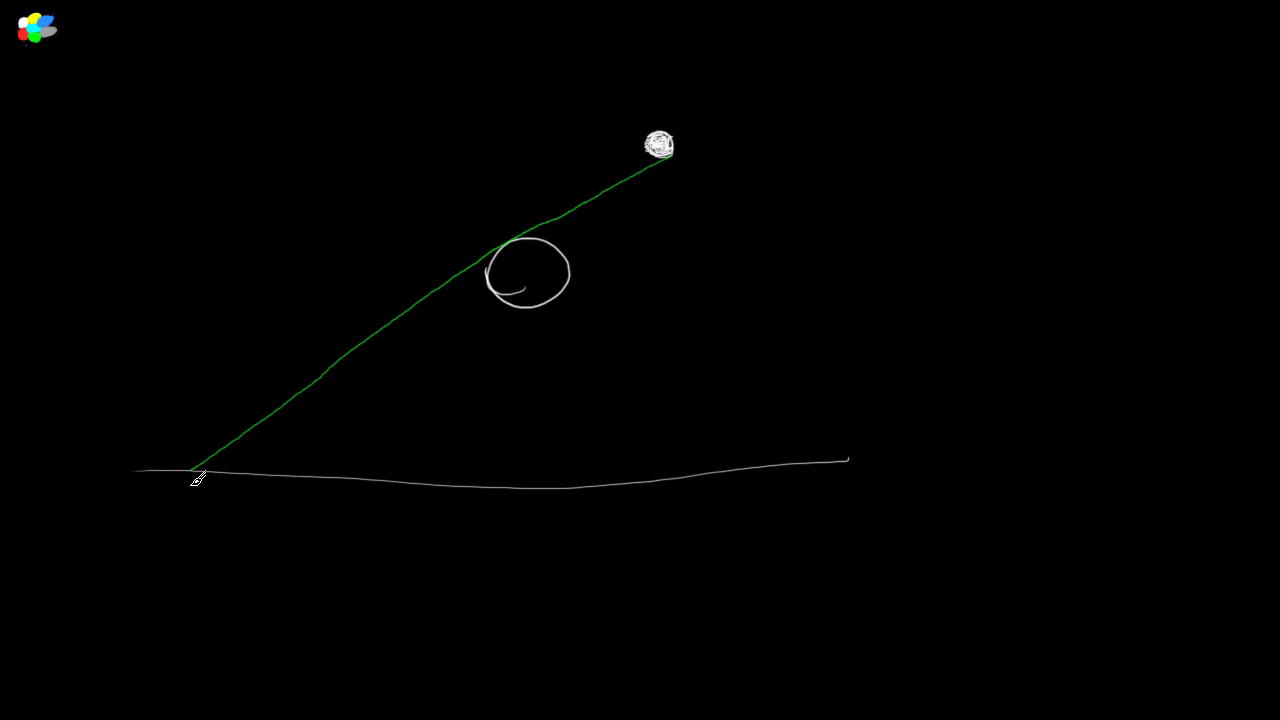
mouse_move(650, 150)
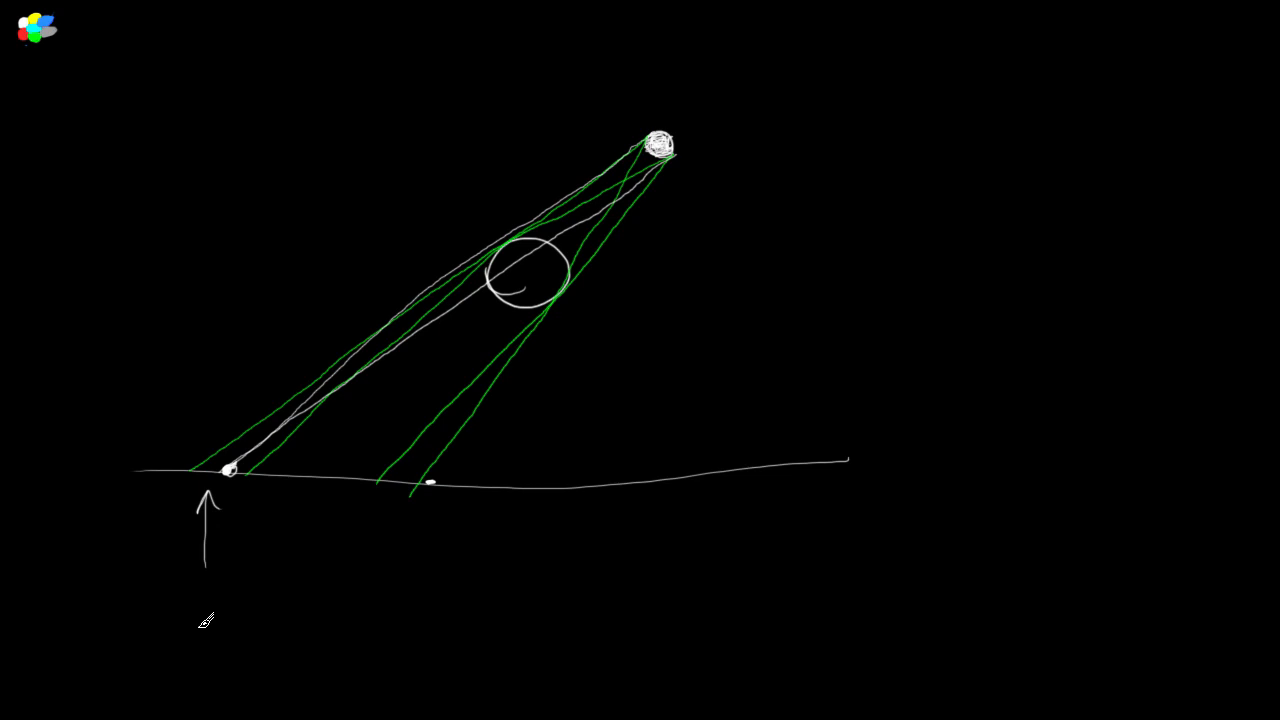
- Draw an up-arrow beneath the right ground mark
left_click_drag(405, 560, 405, 510)
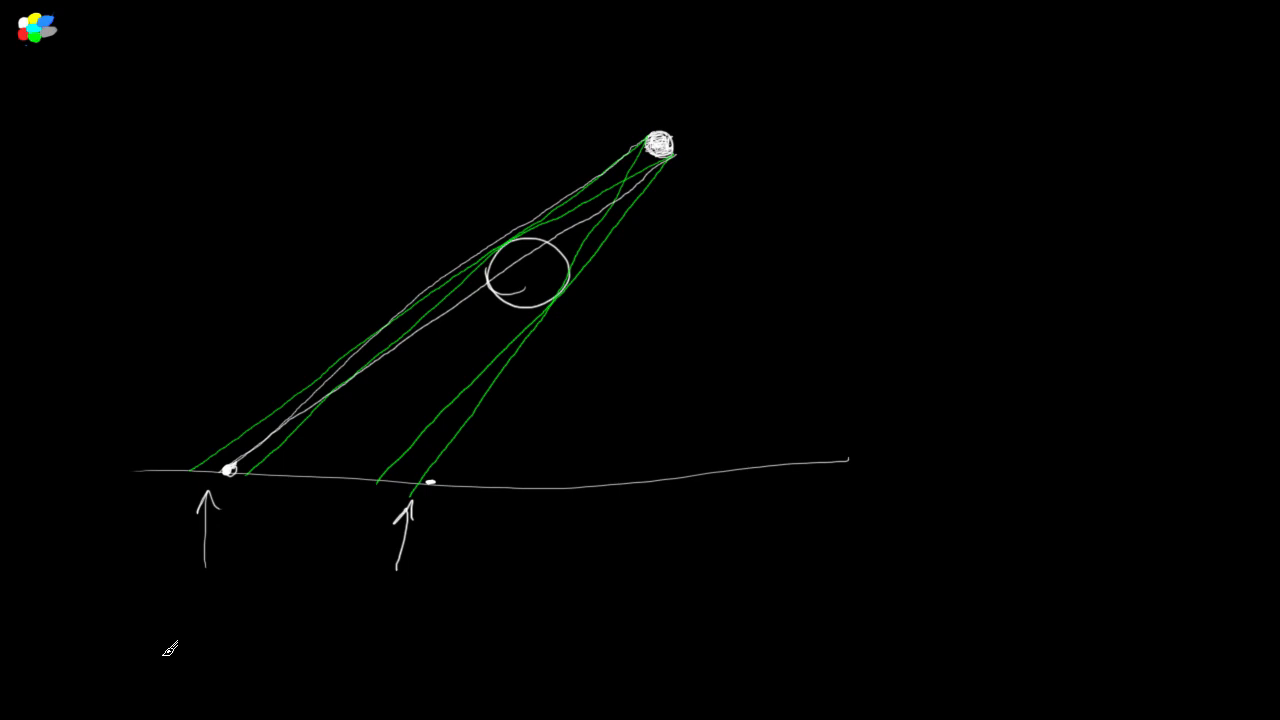
mouse_move(351, 517)
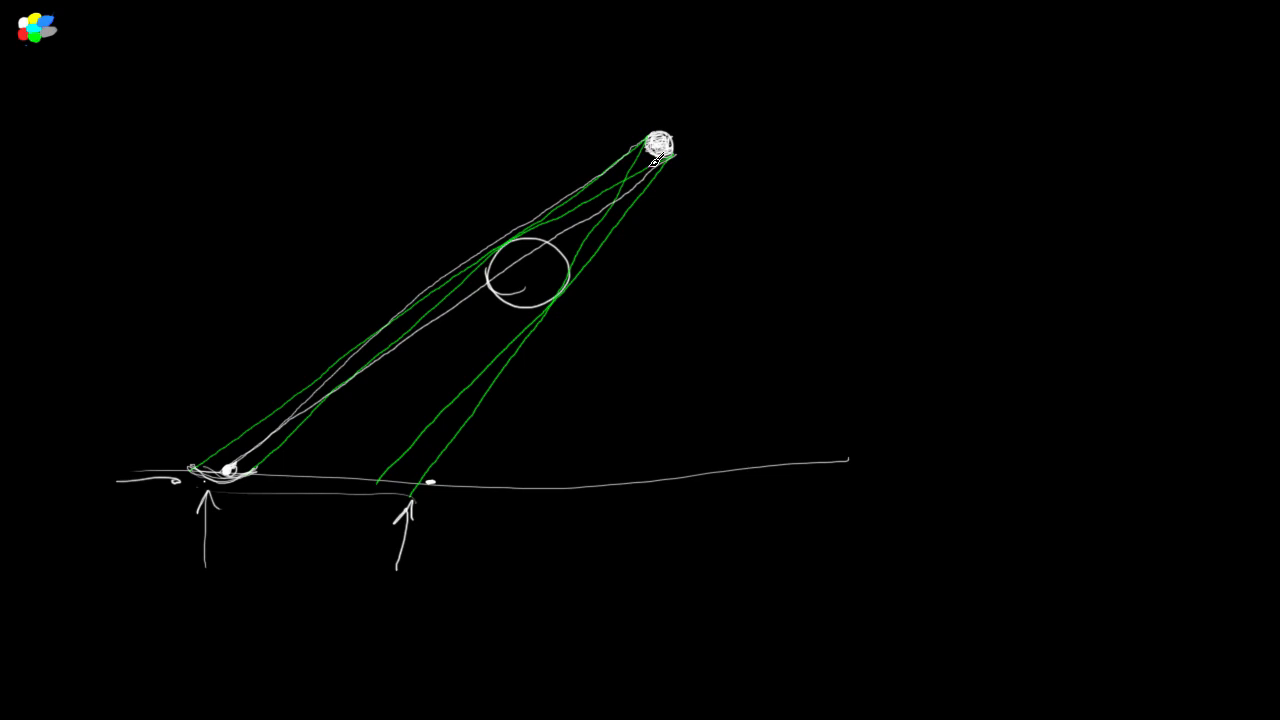
mouse_move(545, 297)
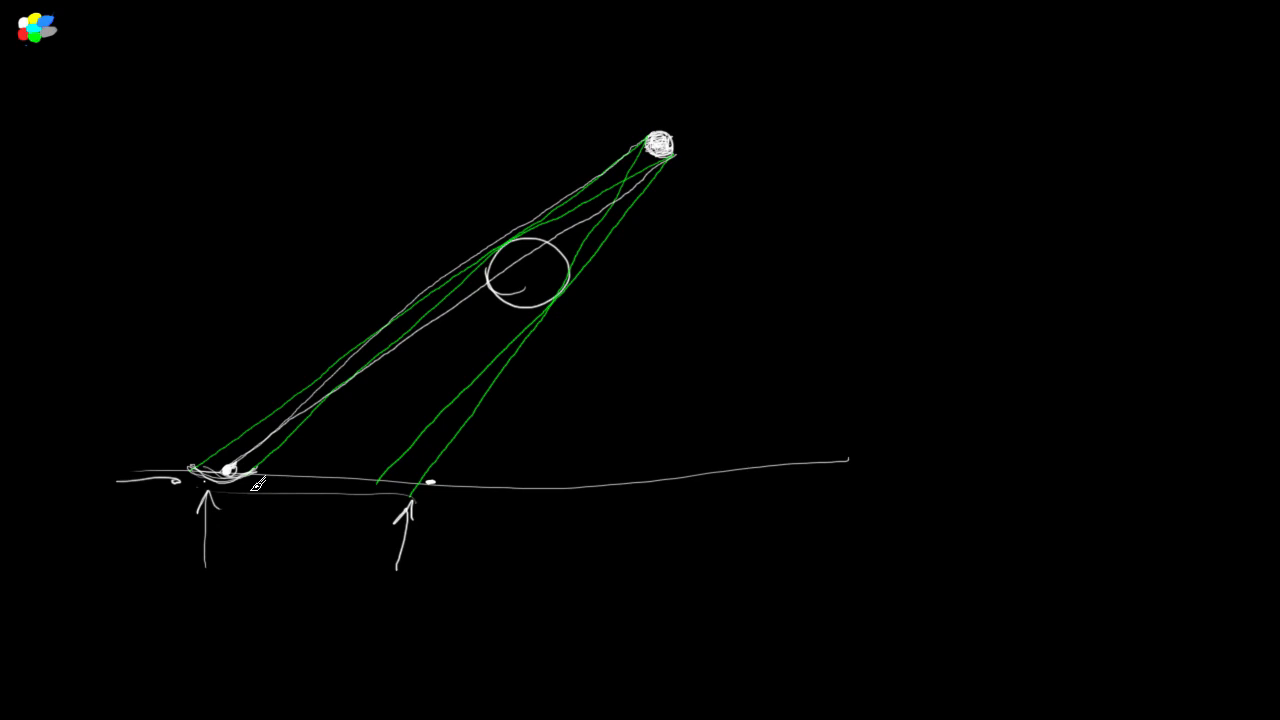
mouse_move(230, 440)
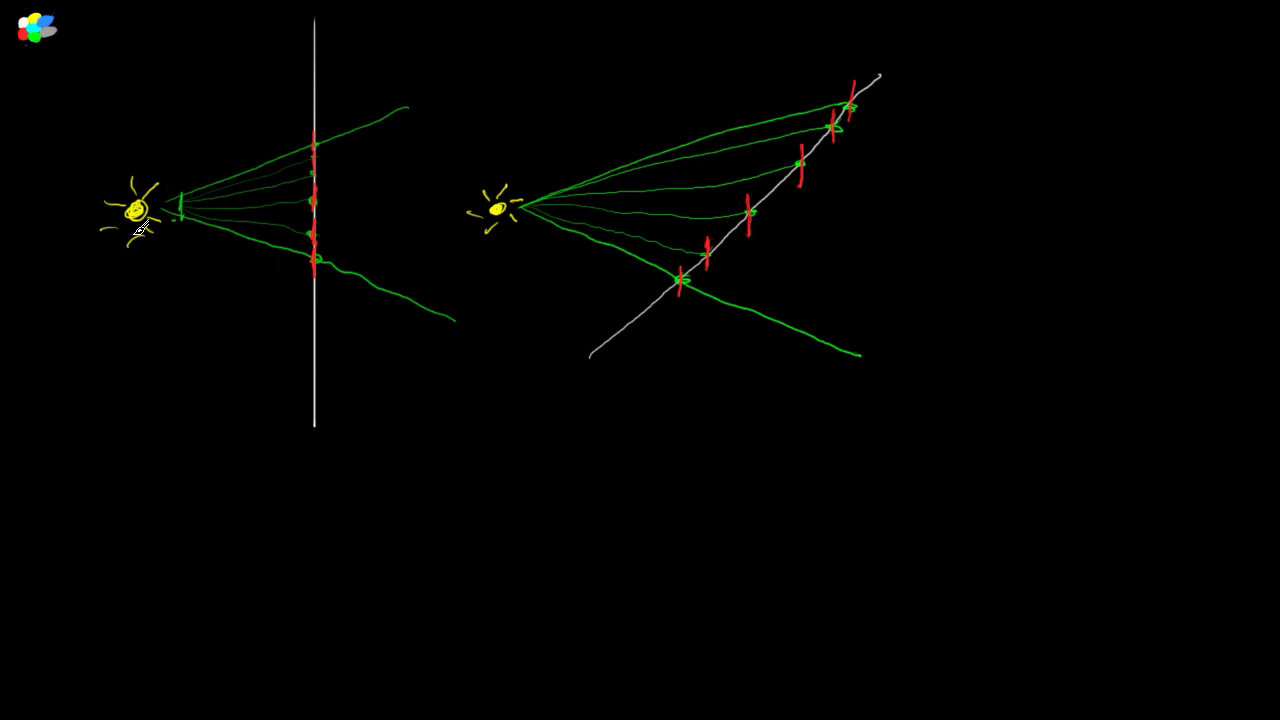
mouse_move(305, 205)
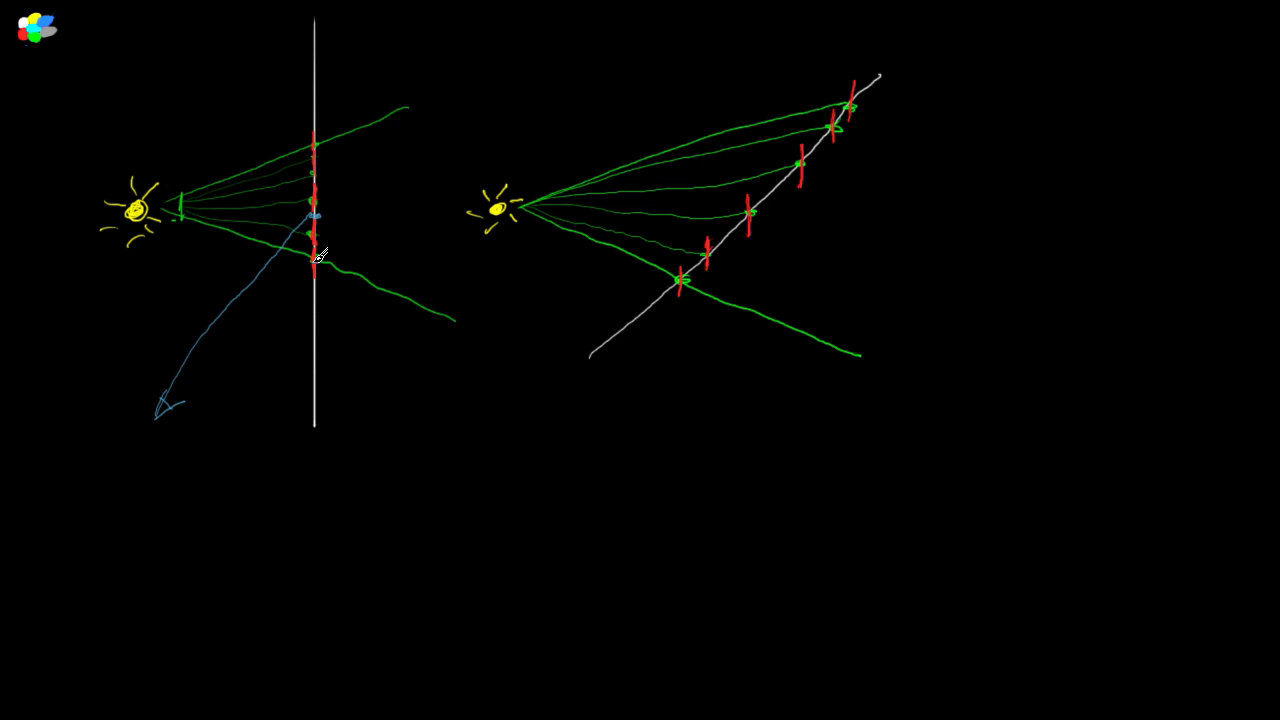
mouse_move(725, 222)
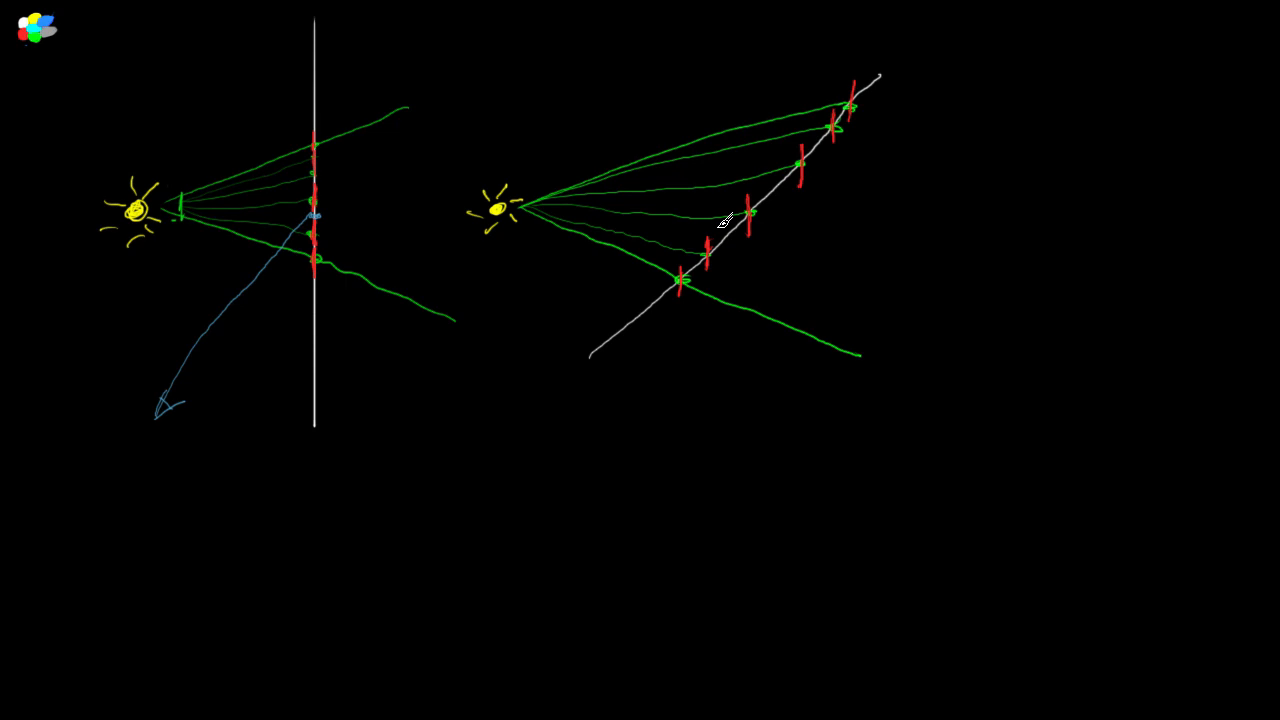
mouse_move(710, 285)
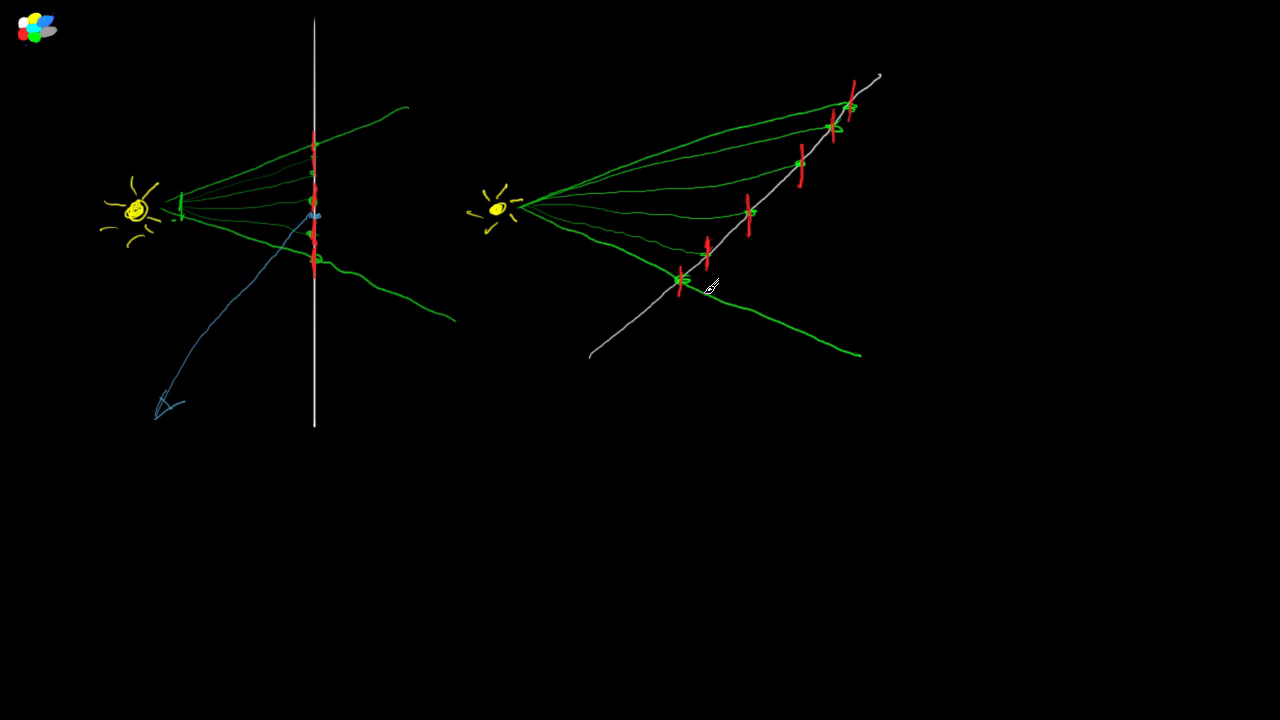